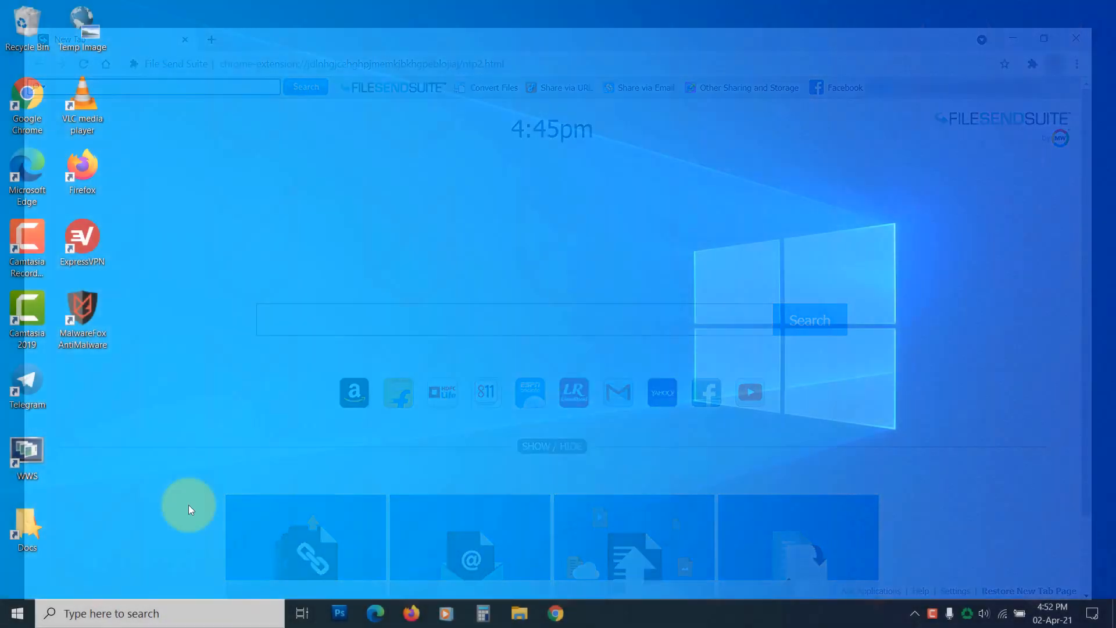
Step: Reach Control Panel's installed-programs list and sort it by install date
{"action": "type", "text": "control Panel"}
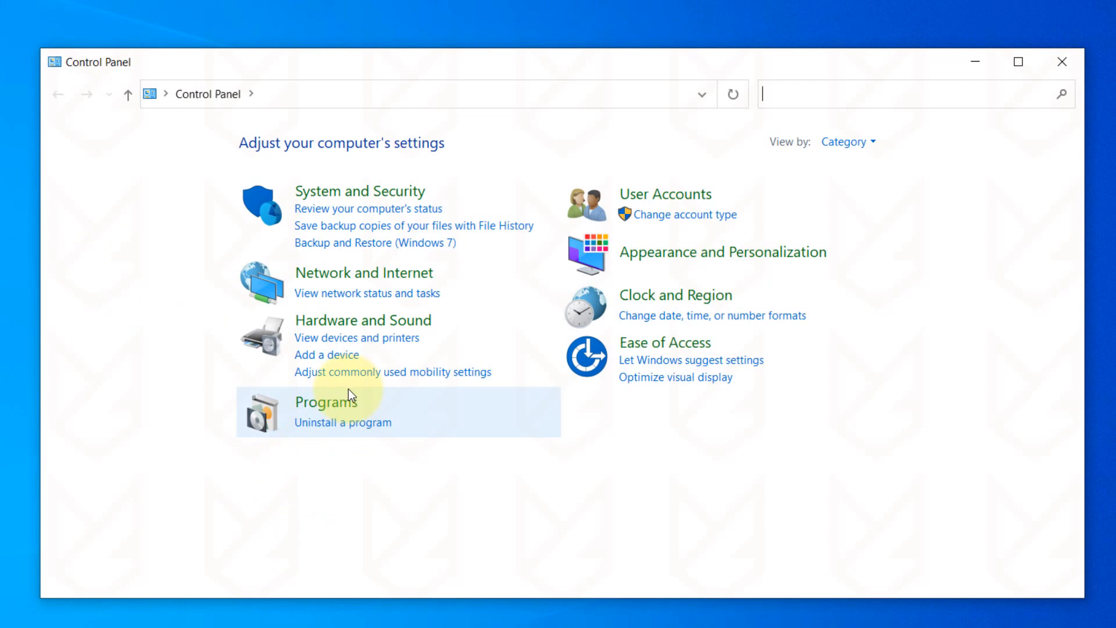
{"action": "left_click", "coordinate": [342, 422]}
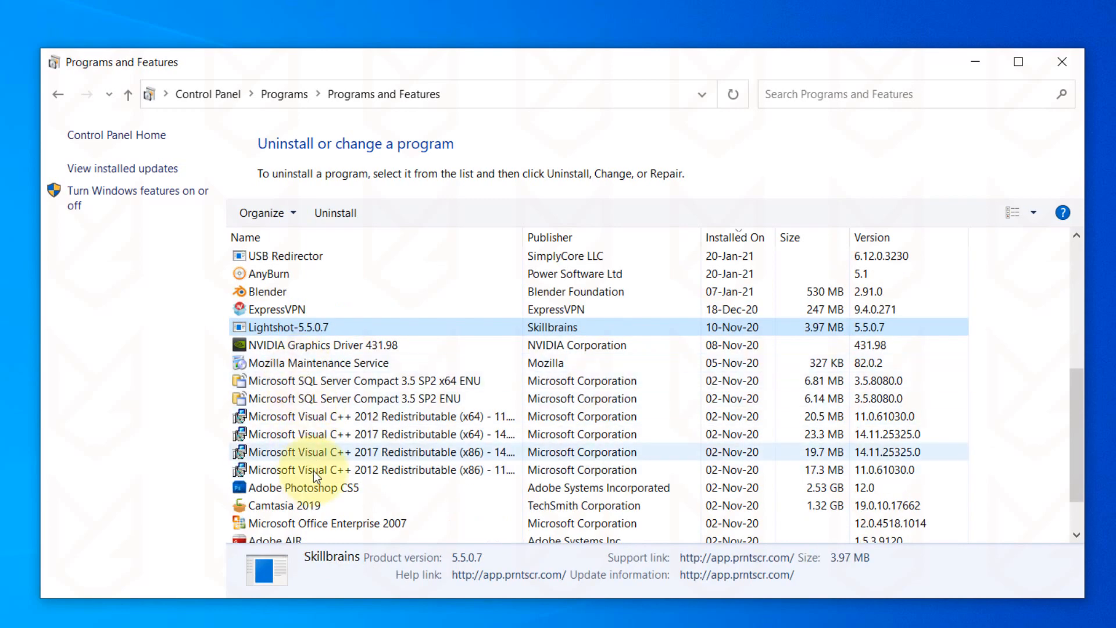
{"action": "scroll", "scroll_direction": "up", "scroll_amount": 3}
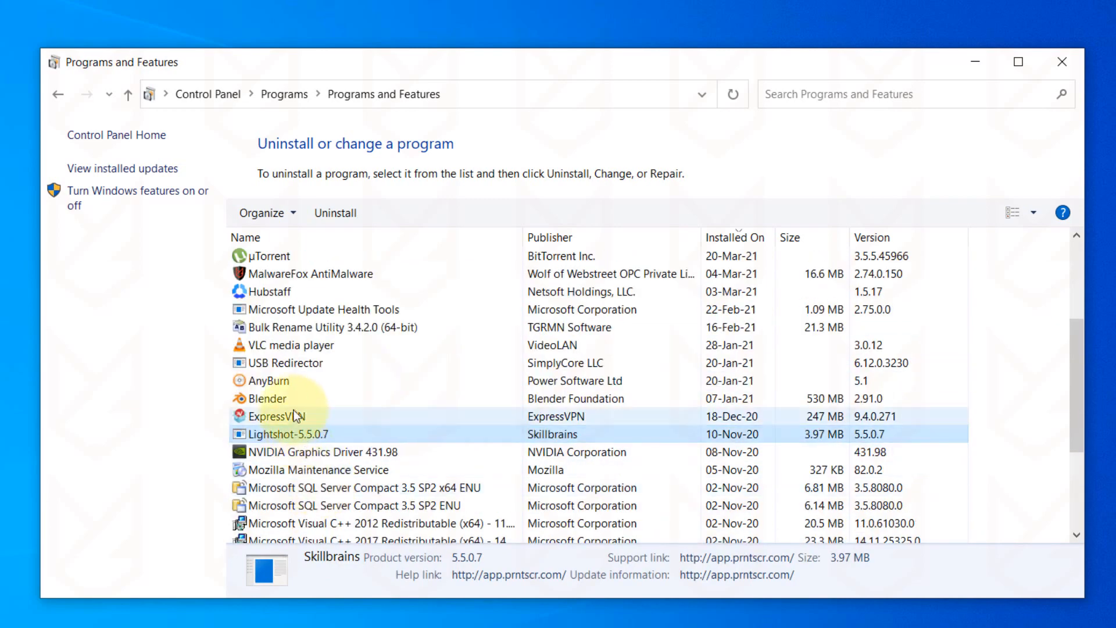
{"action": "left_click", "coordinate": [286, 362]}
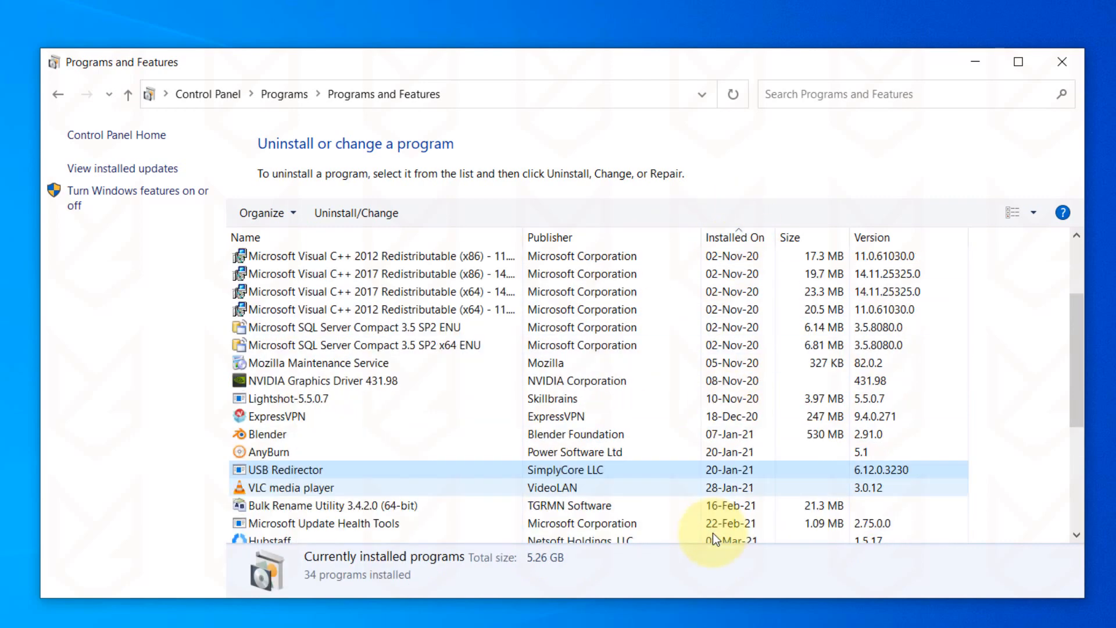
Step: Uninstall USB Redirector and confirm the uninstaller's changes
{"action": "scroll", "scroll_direction": "up", "scroll_amount": 3}
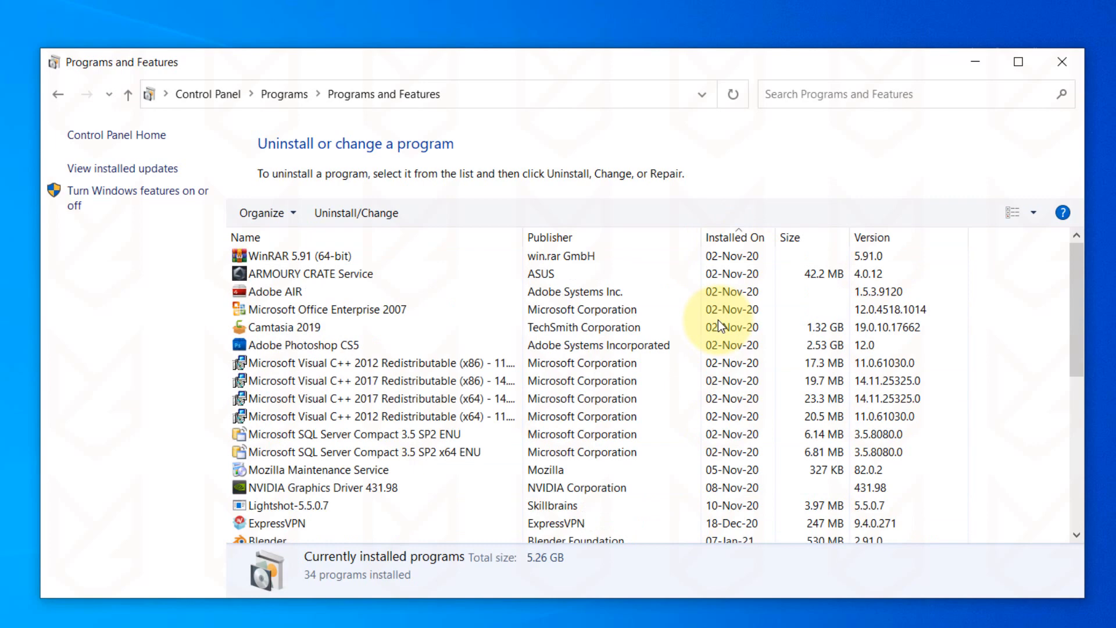
{"action": "left_click", "coordinate": [728, 237]}
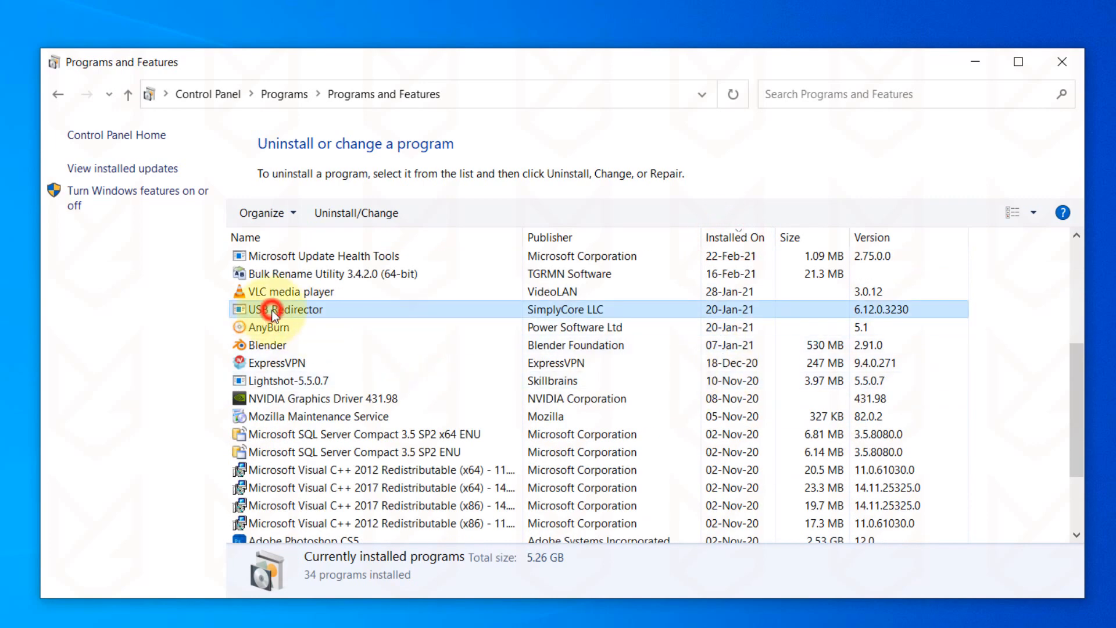
{"action": "mouse_move", "coordinate": [307, 317]}
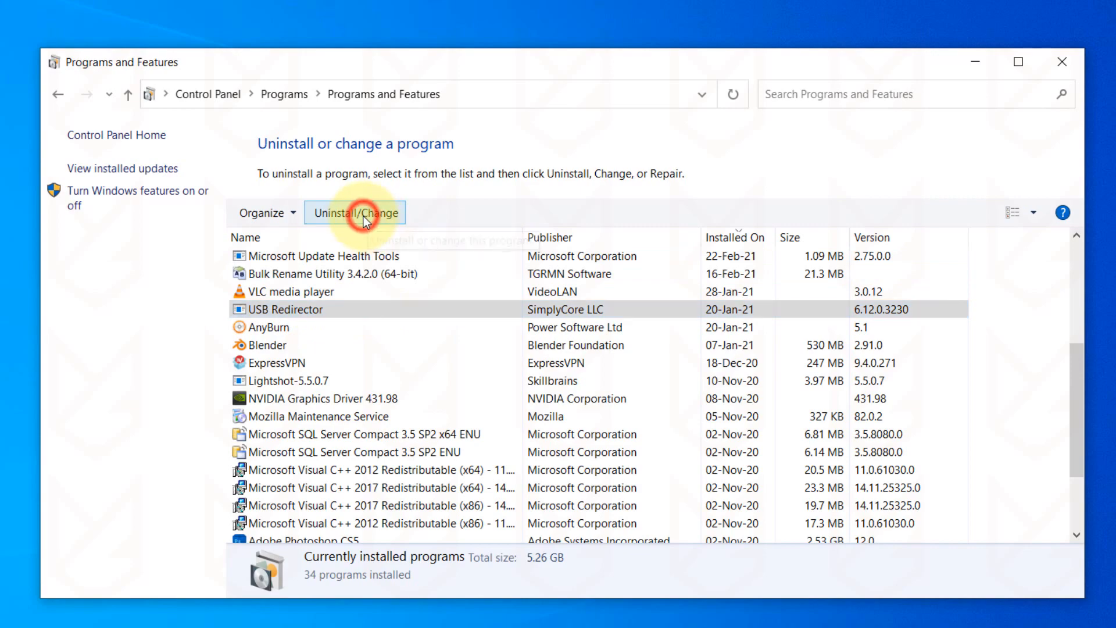
{"action": "left_click", "coordinate": [354, 211]}
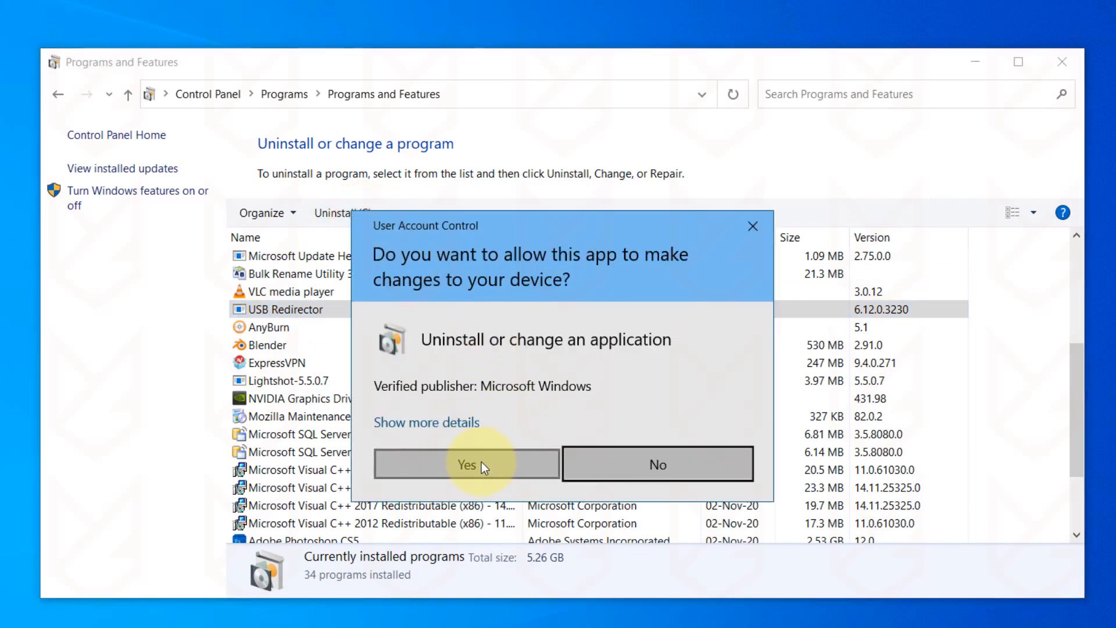
{"action": "left_click", "coordinate": [466, 464]}
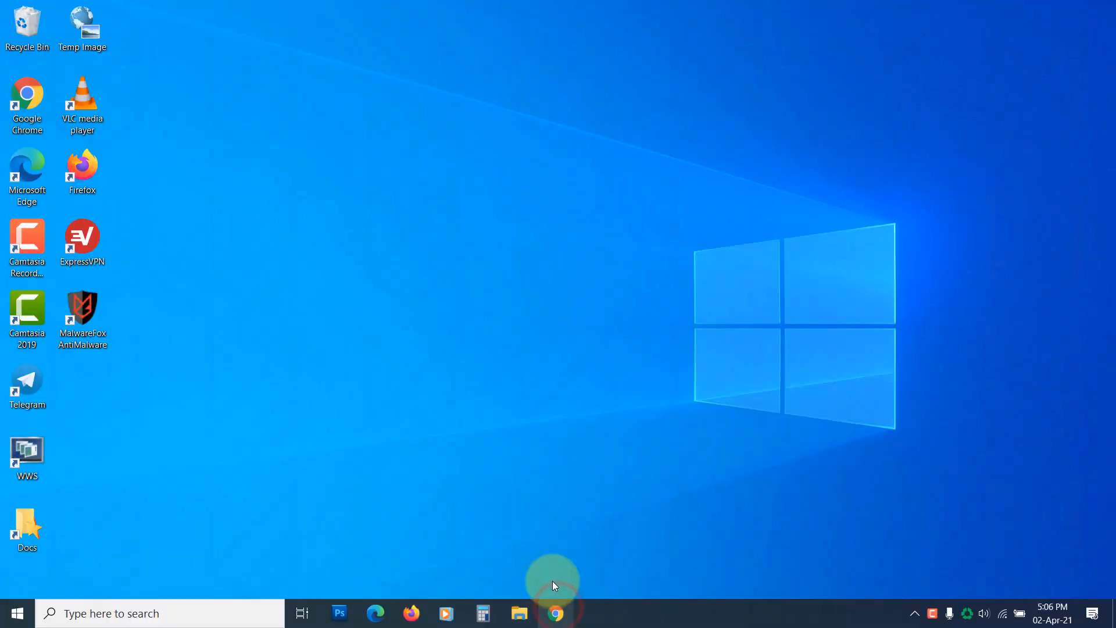
Step: Launch Chrome and poke at the hijacker new-tab page's convert-files feature
{"action": "left_click", "coordinate": [554, 612]}
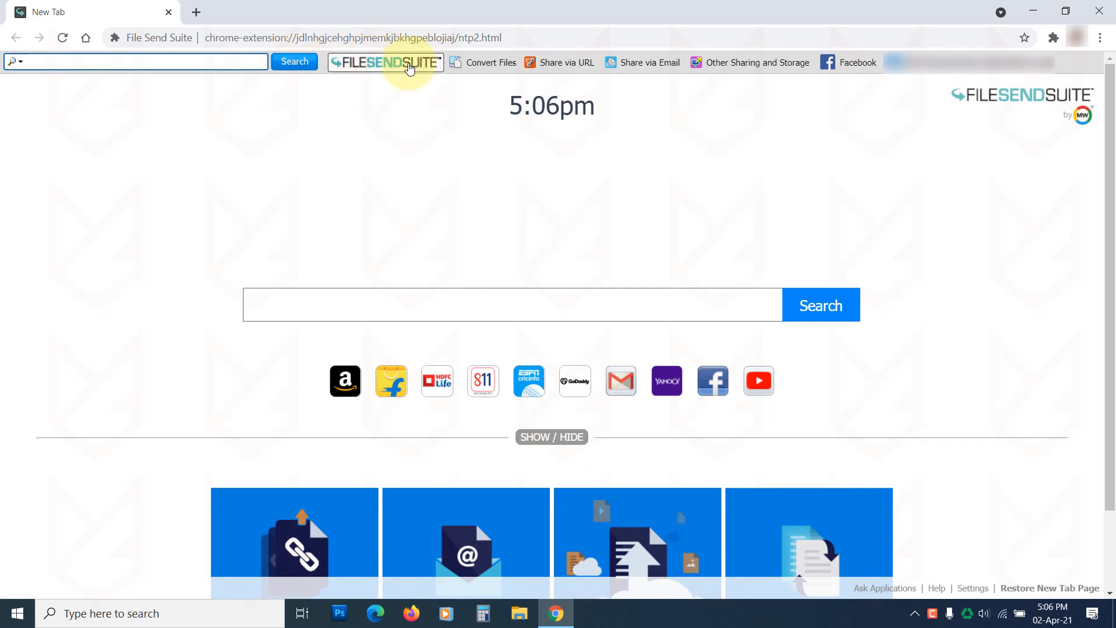
{"action": "left_click", "coordinate": [490, 63]}
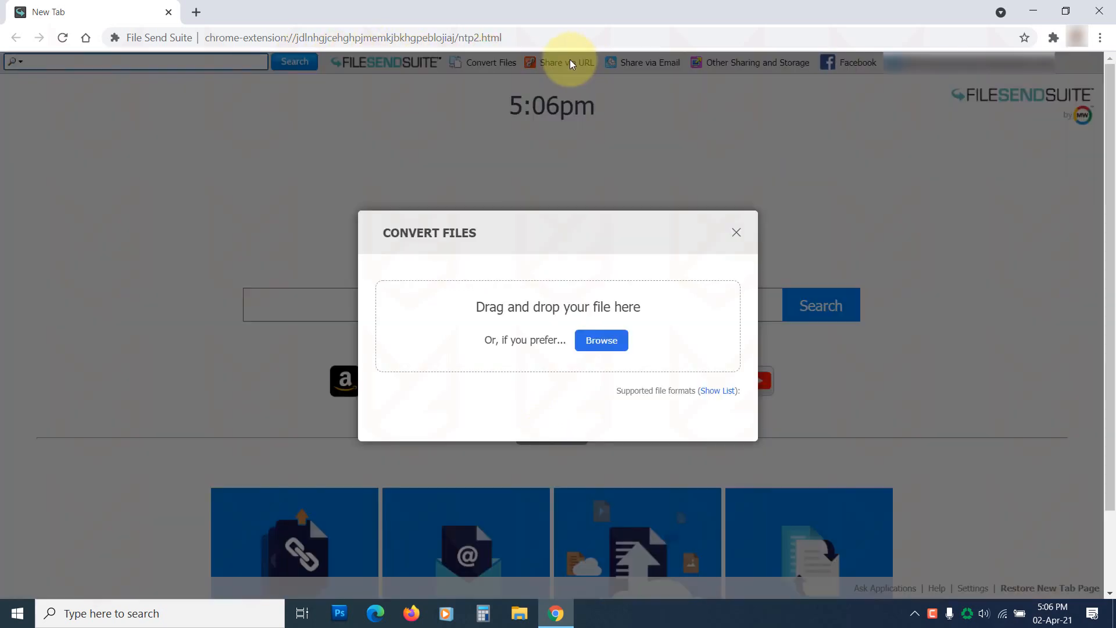
{"action": "left_click", "coordinate": [736, 232]}
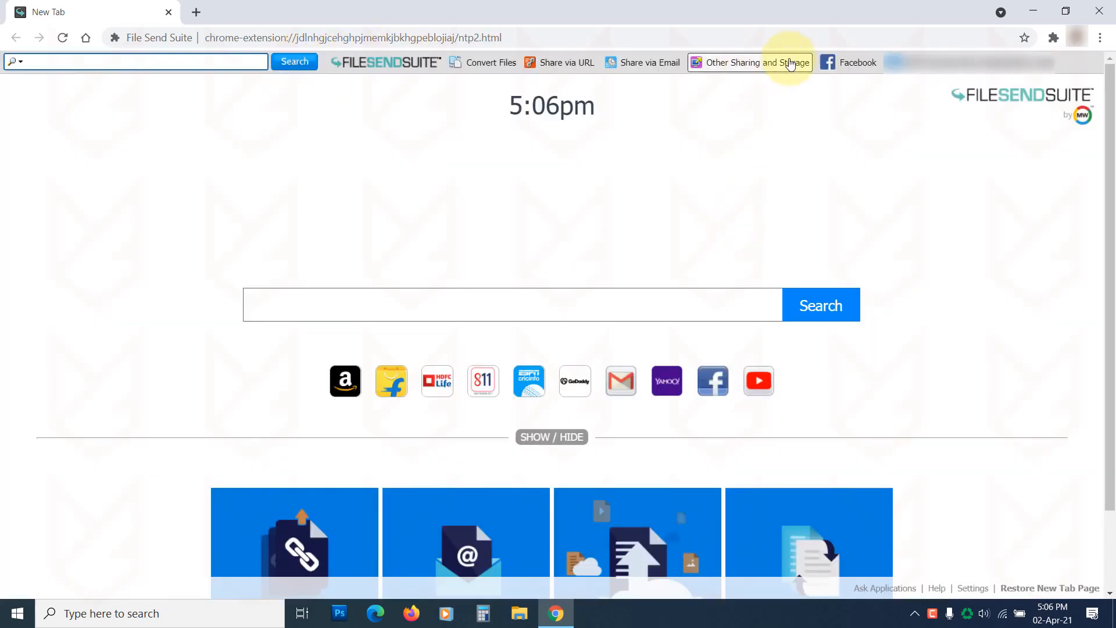
{"action": "left_click", "coordinate": [757, 63]}
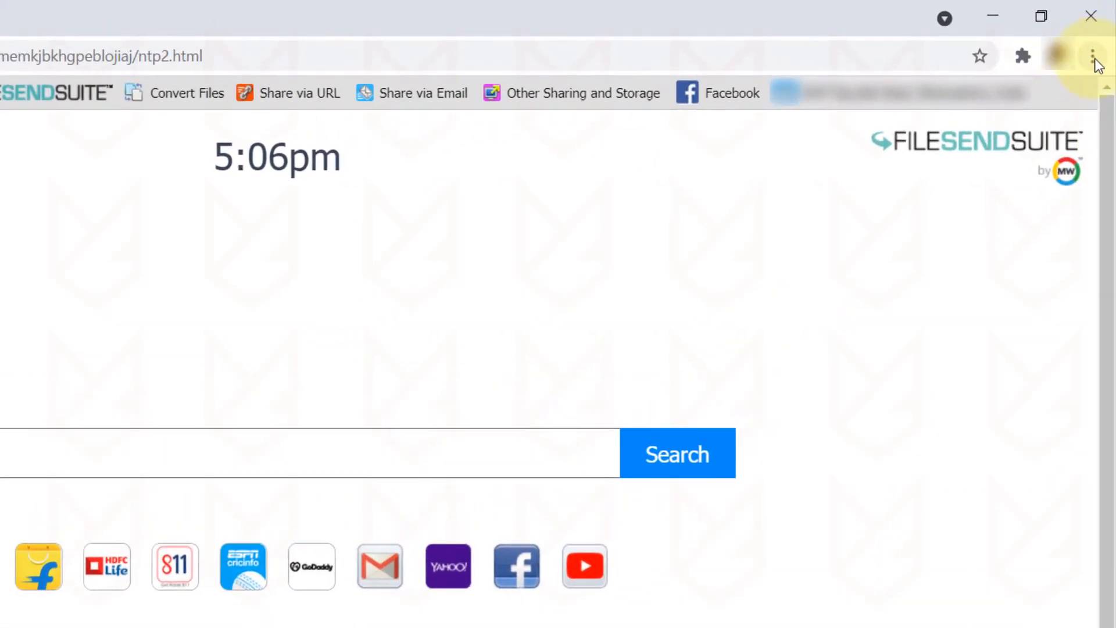
Step: Remove the File Send Suite extension from Chrome's Extensions page
{"action": "left_click", "coordinate": [1094, 56]}
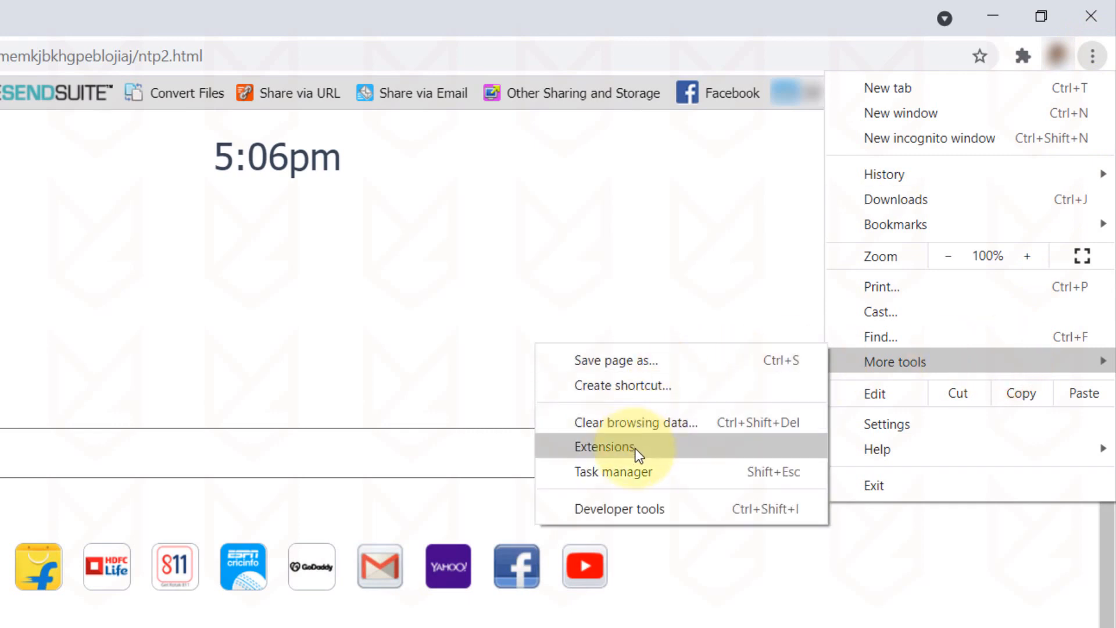
{"action": "left_click", "coordinate": [605, 446]}
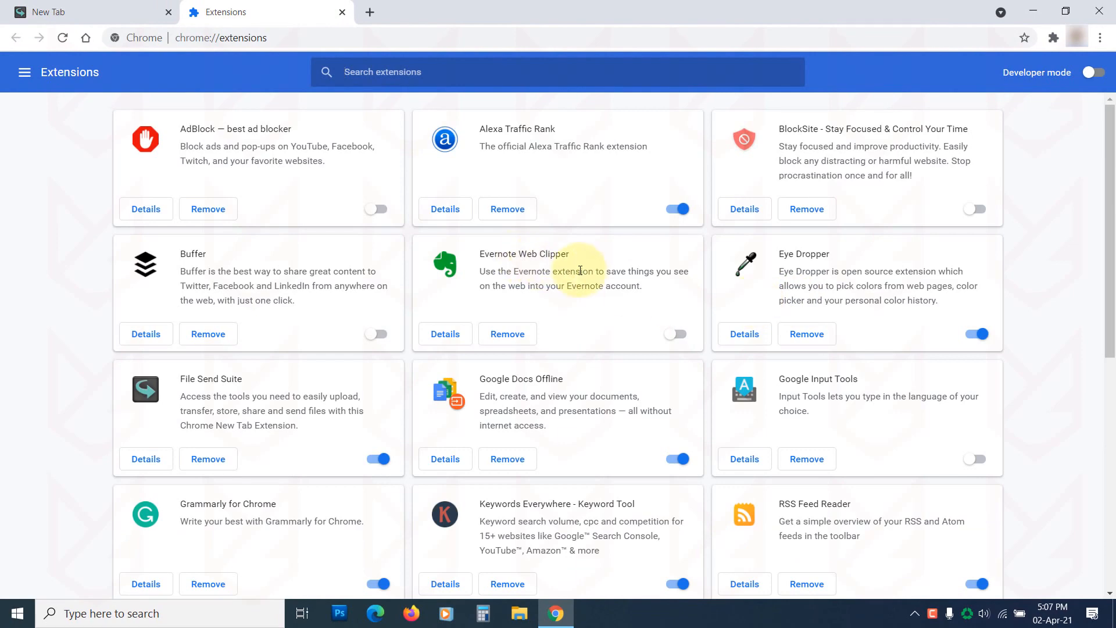
{"action": "scroll", "scroll_direction": "down", "scroll_amount": 3}
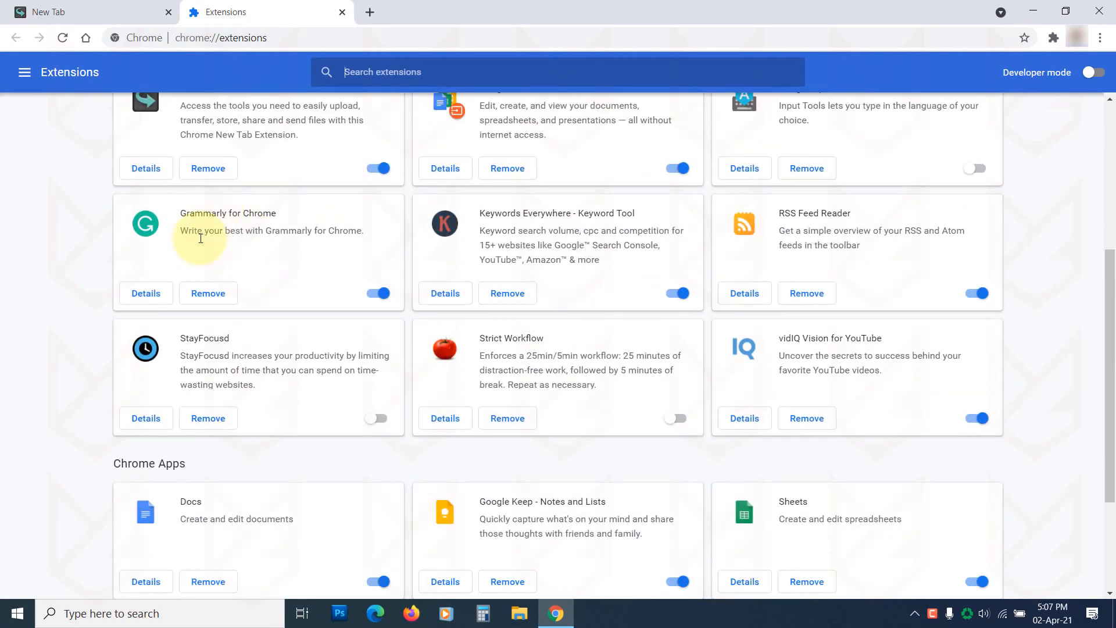
{"action": "scroll", "scroll_direction": "down", "scroll_amount": 3}
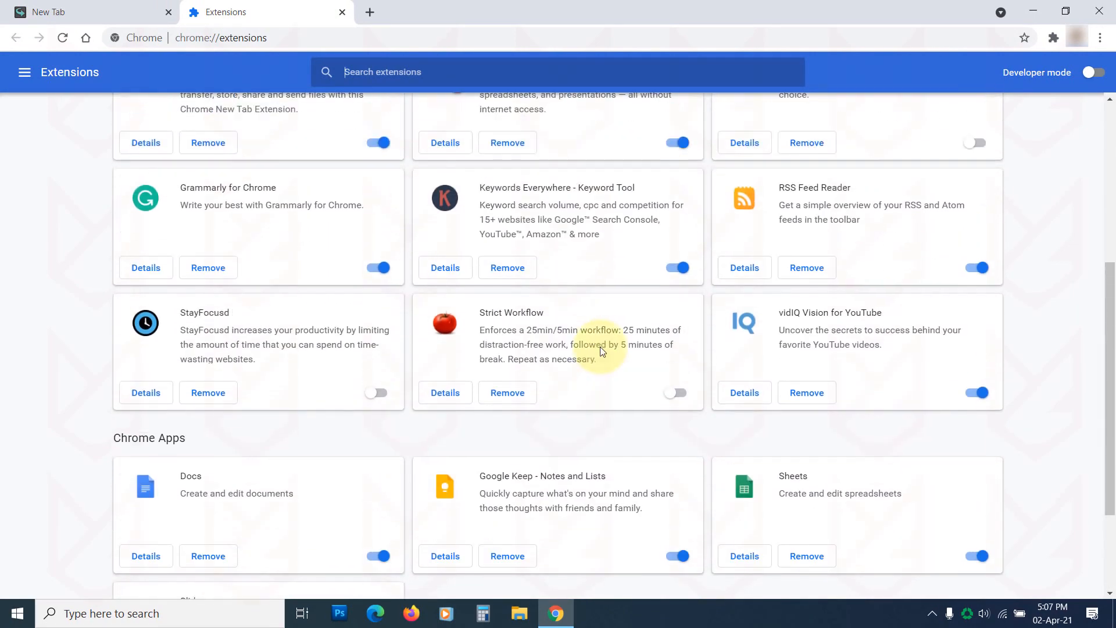
{"action": "scroll", "scroll_direction": "up", "scroll_amount": 3}
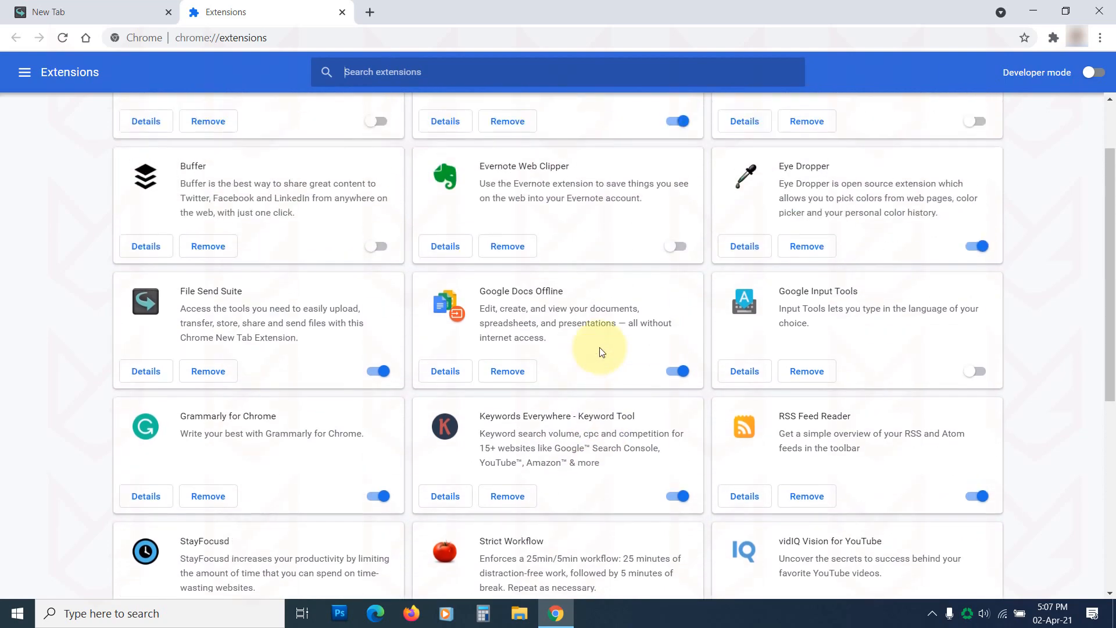
{"action": "scroll", "scroll_direction": "up", "scroll_amount": 3}
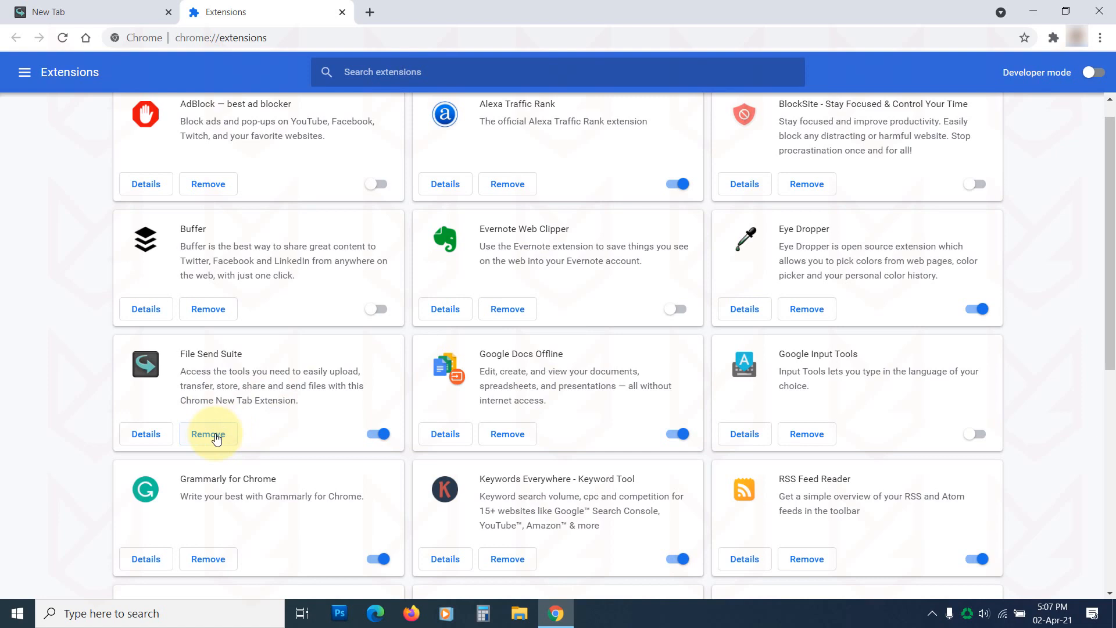
{"action": "left_click", "coordinate": [208, 433]}
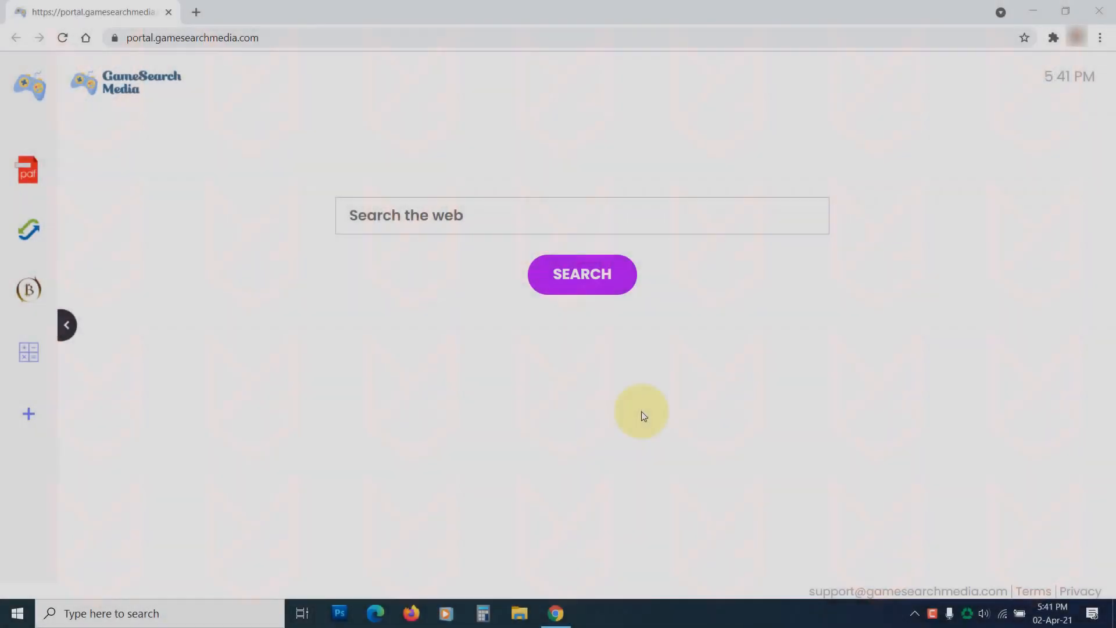
{"action": "mouse_move", "coordinate": [131, 232]}
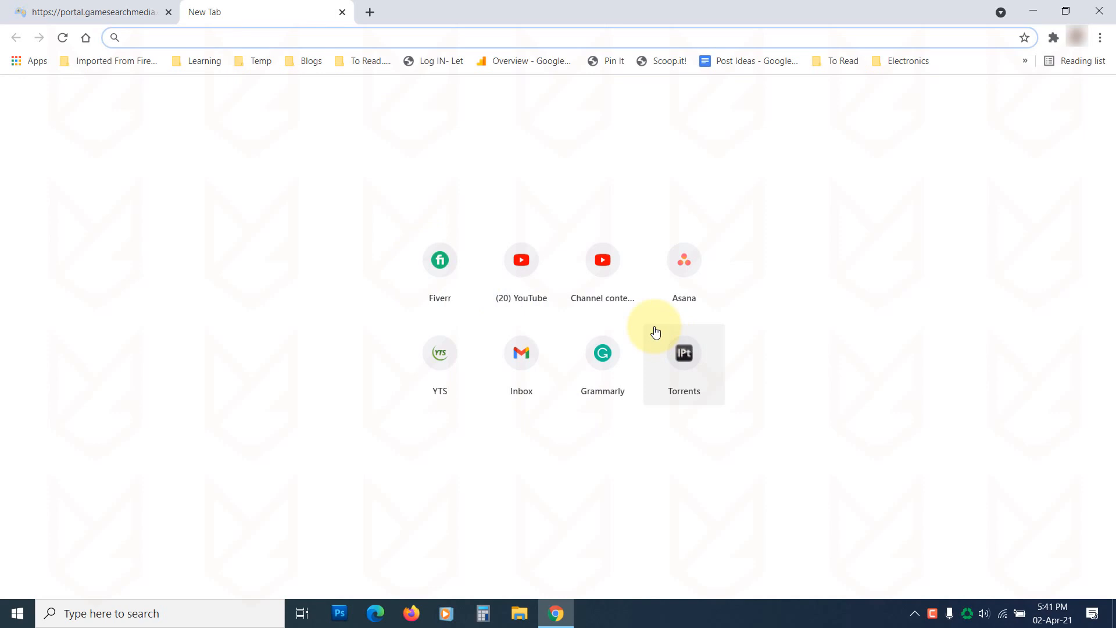
{"action": "left_click", "coordinate": [368, 12]}
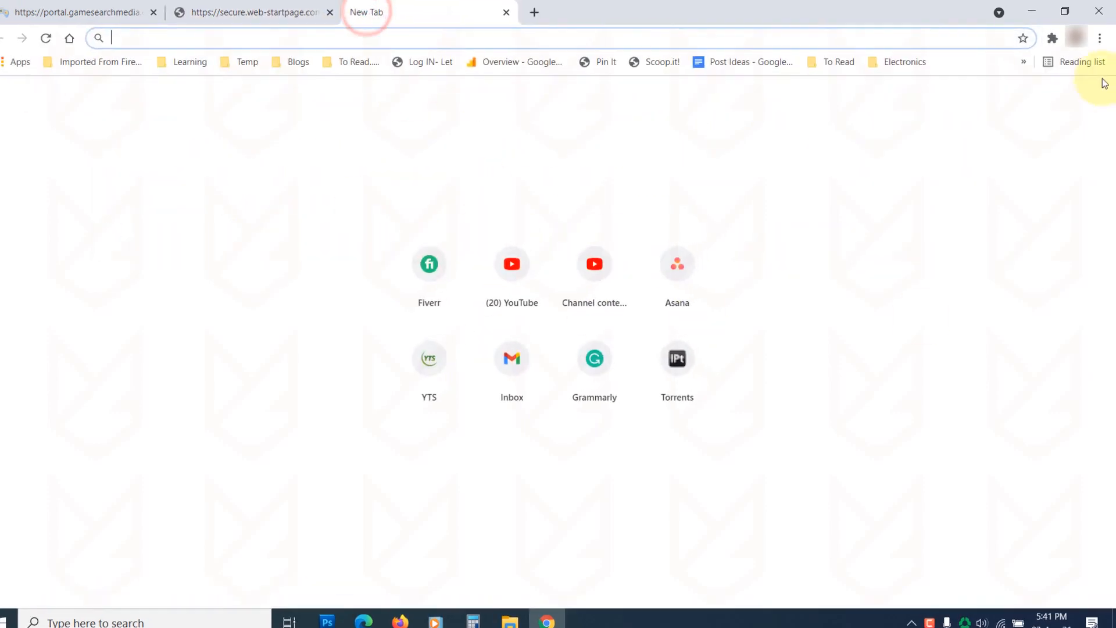
{"action": "left_click", "coordinate": [1099, 38]}
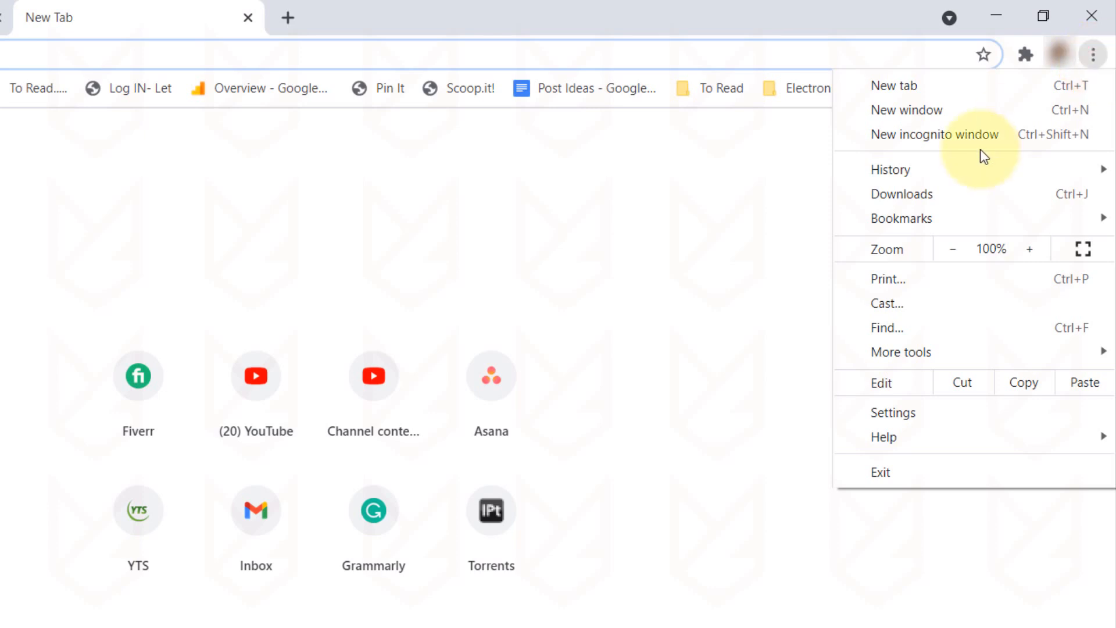
{"action": "left_click", "coordinate": [893, 412]}
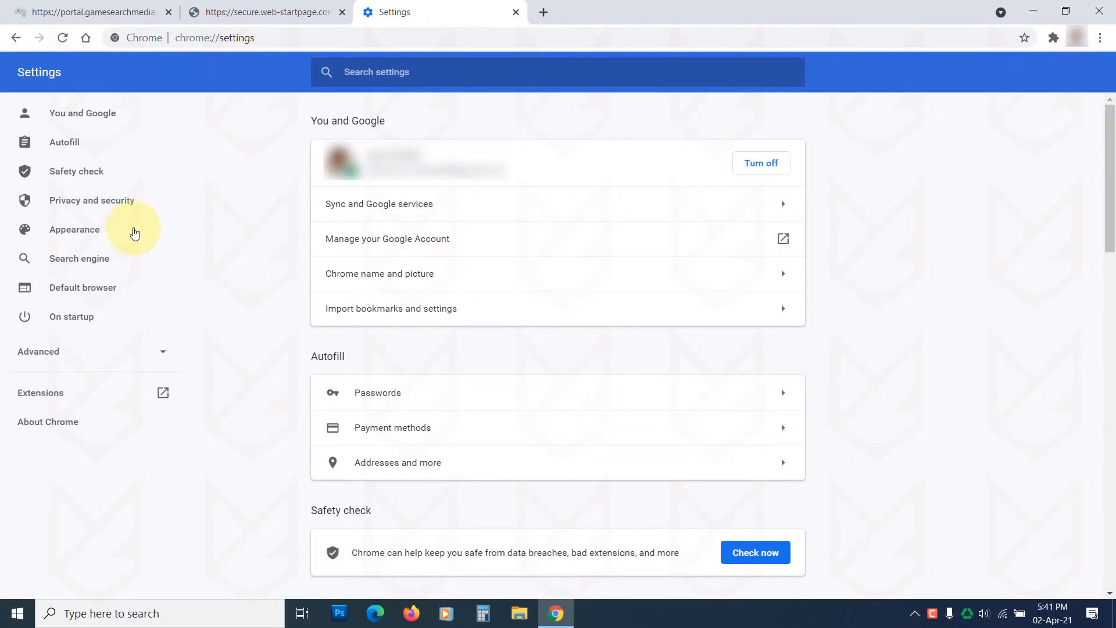
{"action": "left_click", "coordinate": [74, 229]}
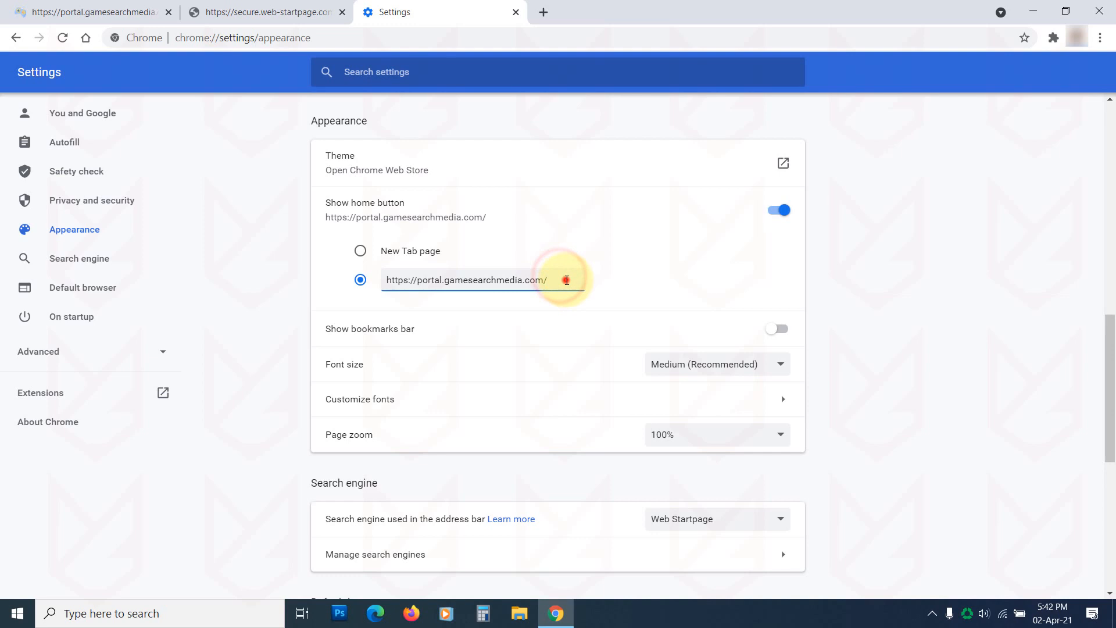
{"action": "type", "text": "www.google.com/"}
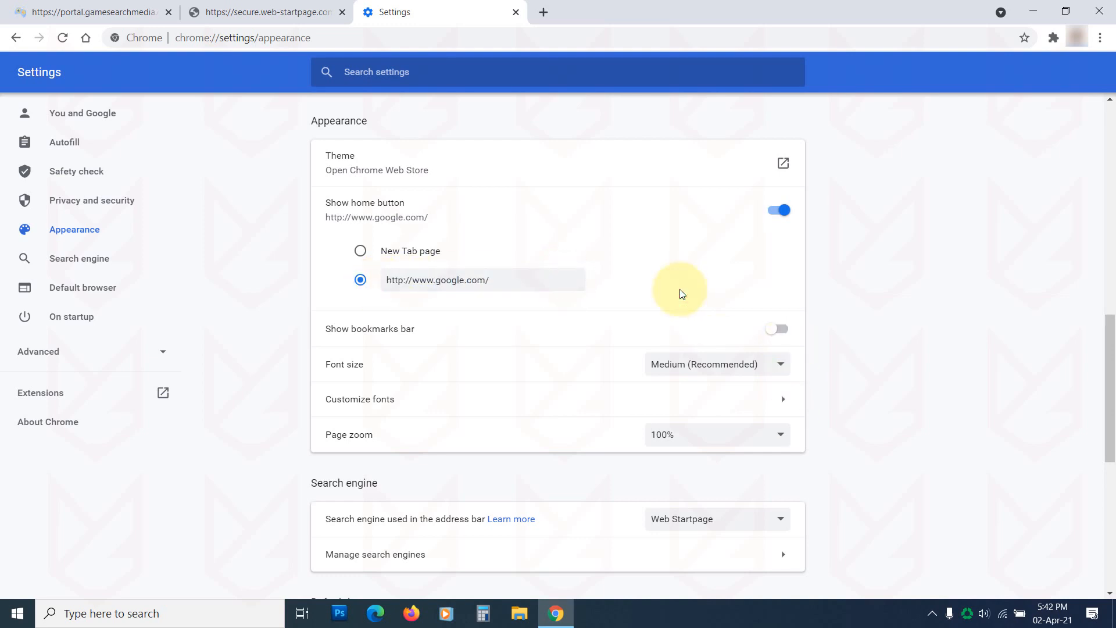
{"action": "scroll", "scroll_direction": "down", "scroll_amount": 3}
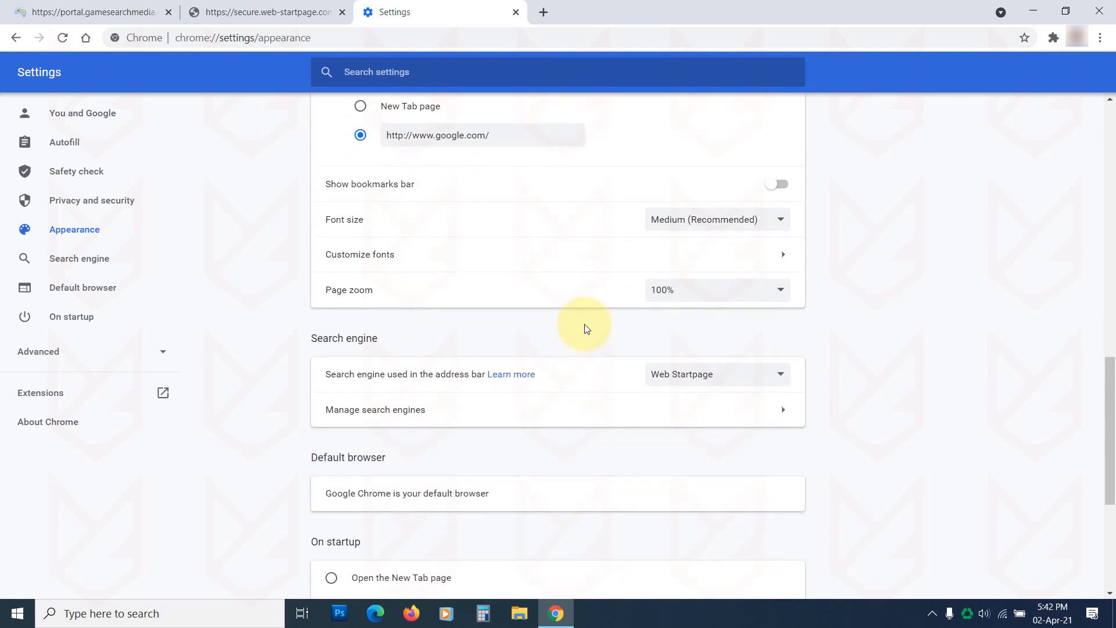
Step: Make Google the default search engine in Manage search engines
{"action": "scroll", "scroll_direction": "down", "scroll_amount": 3}
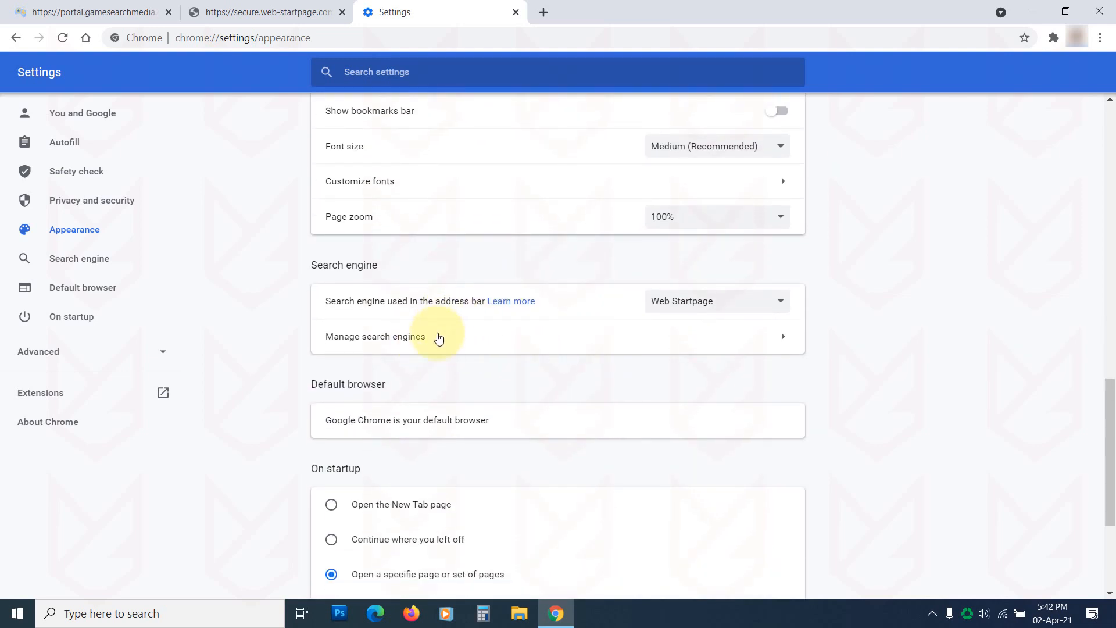
{"action": "left_click", "coordinate": [376, 336]}
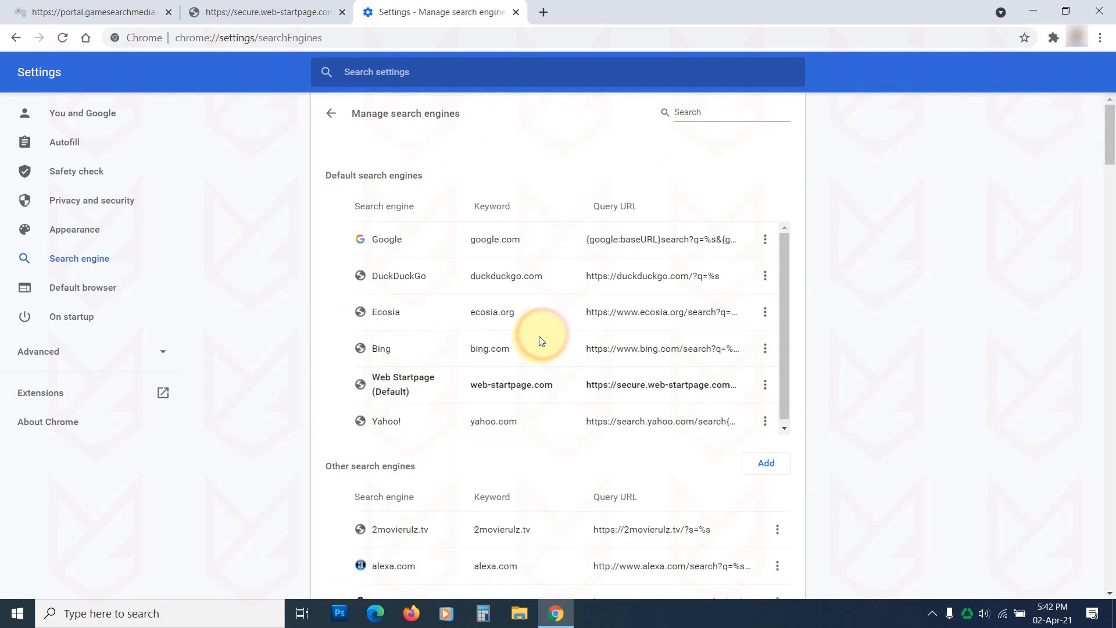
{"action": "mouse_move", "coordinate": [616, 399]}
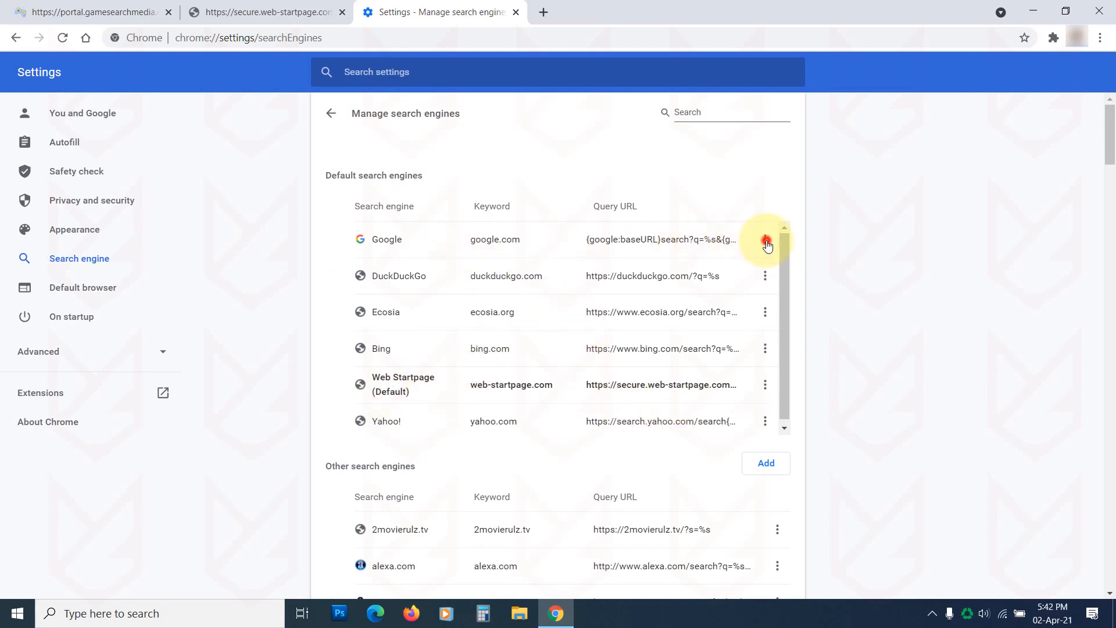
{"action": "left_click", "coordinate": [766, 239]}
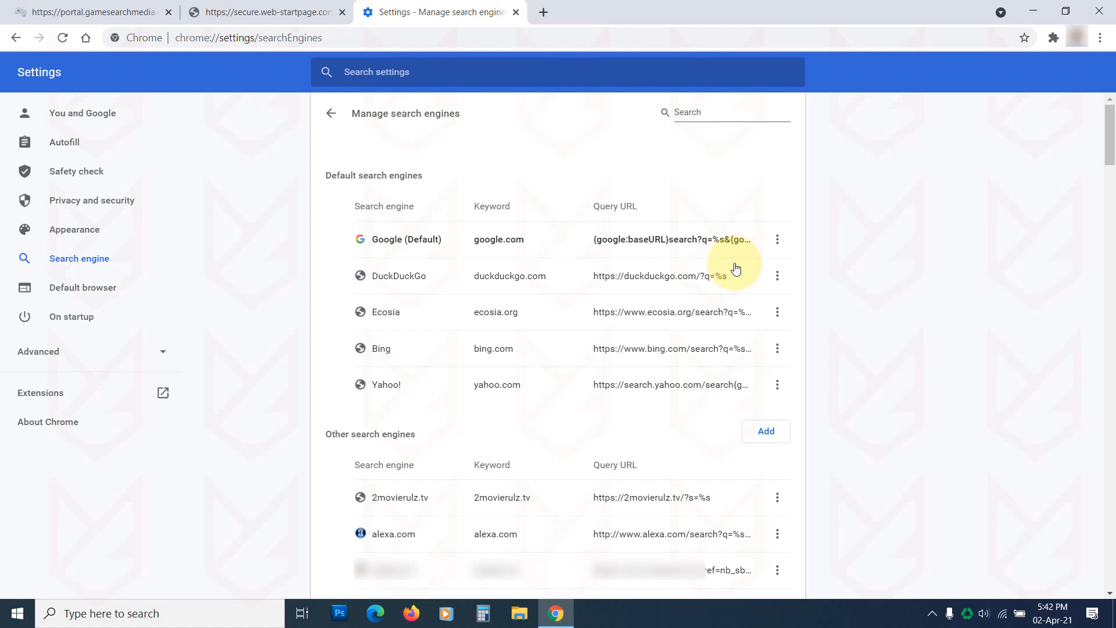
{"action": "scroll", "scroll_direction": "down", "scroll_amount": 3}
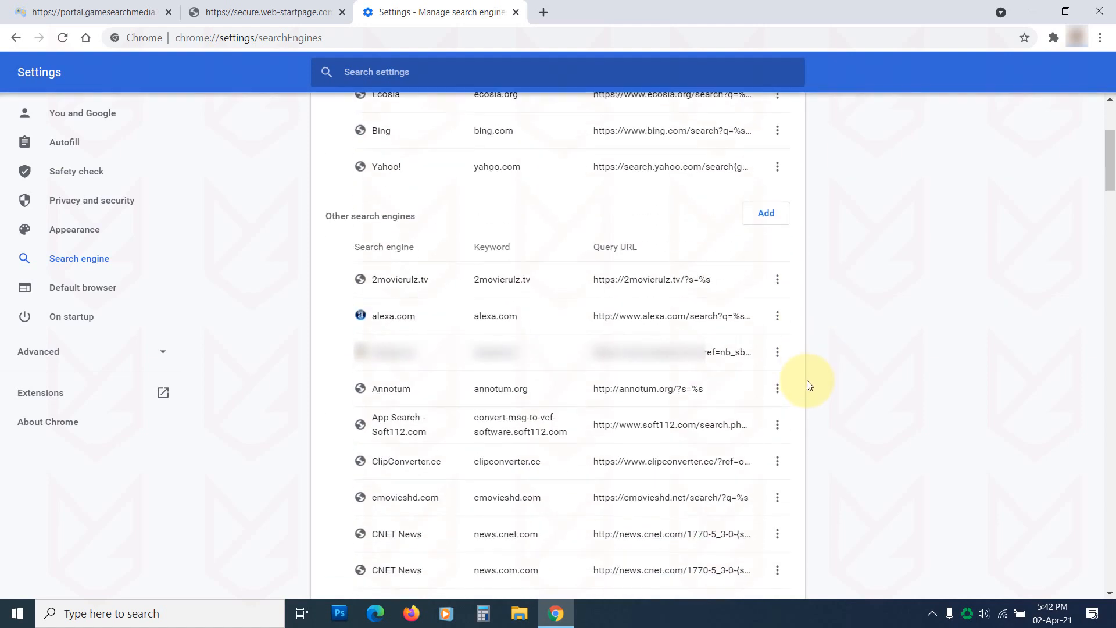
{"action": "scroll", "scroll_direction": "up", "scroll_amount": 3}
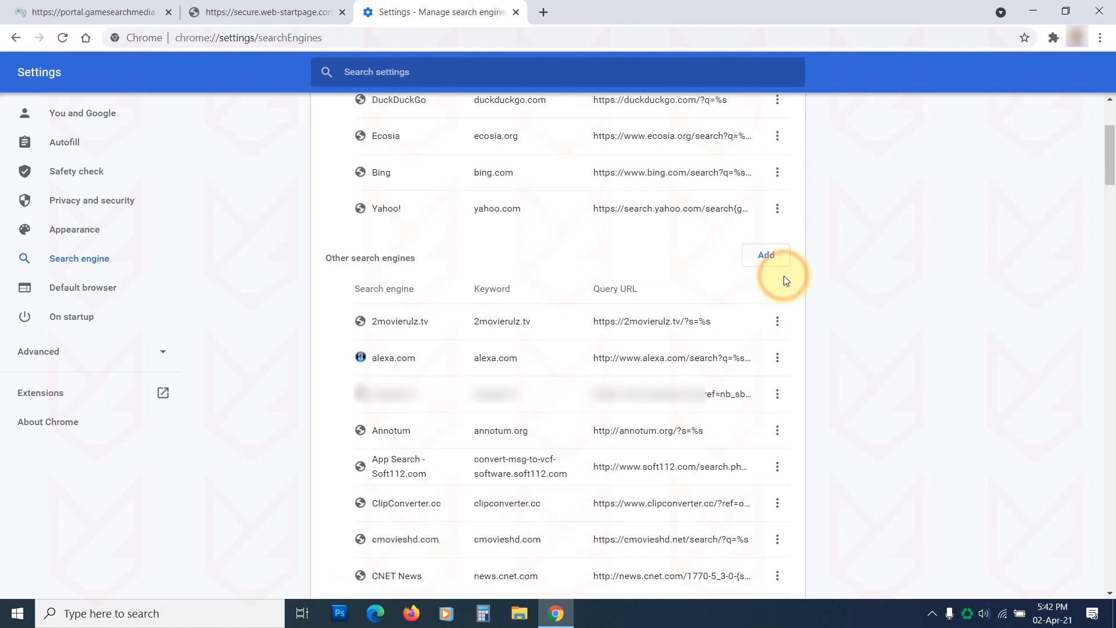
Step: Remove the 2movierulz.tv and App Search - Soft112.com engines from the list
{"action": "left_click", "coordinate": [777, 321]}
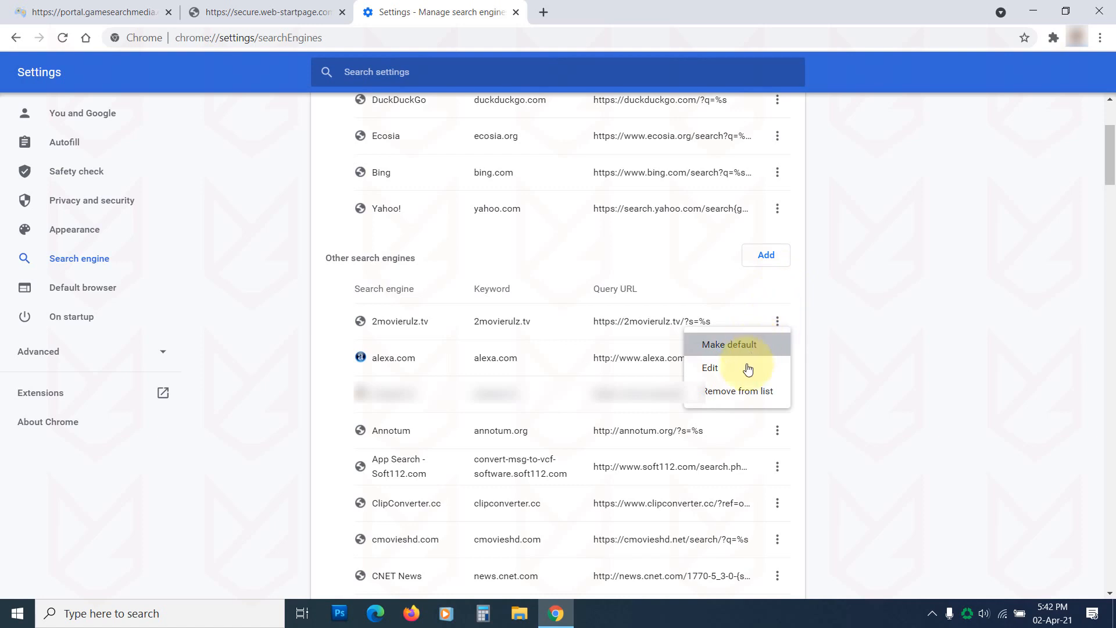
{"action": "left_click", "coordinate": [737, 390]}
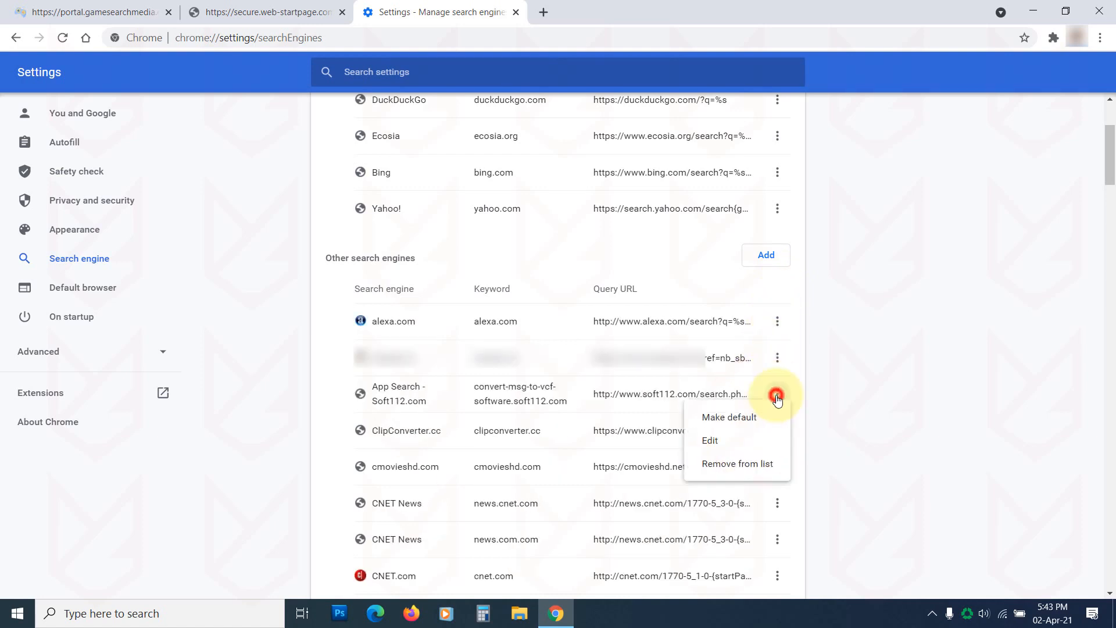
{"action": "left_click", "coordinate": [737, 464]}
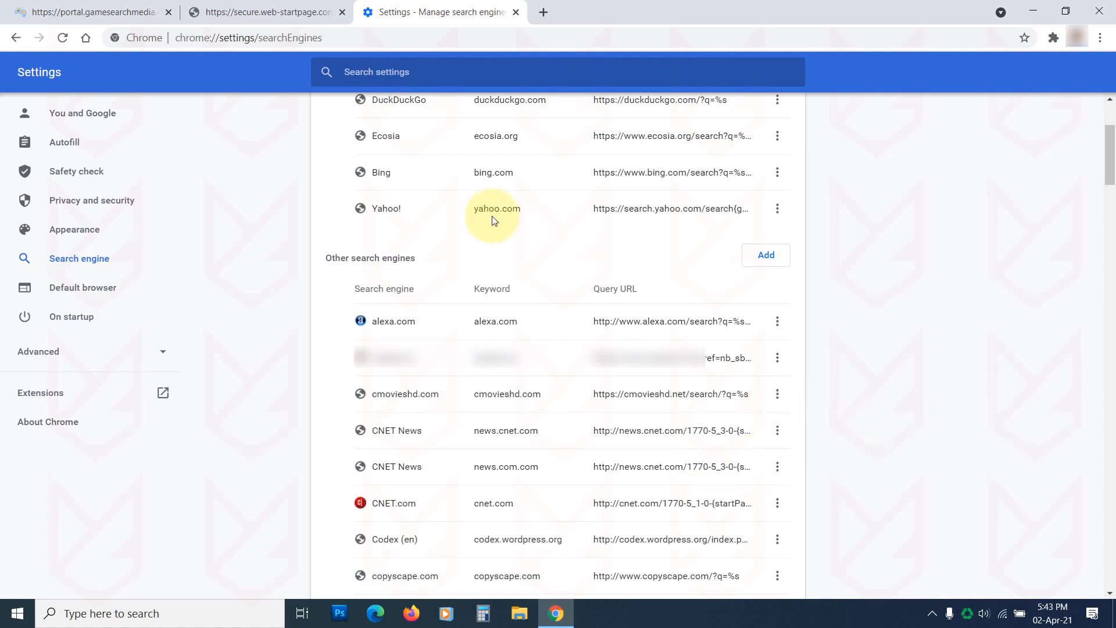
{"action": "scroll", "scroll_direction": "up", "scroll_amount": 3}
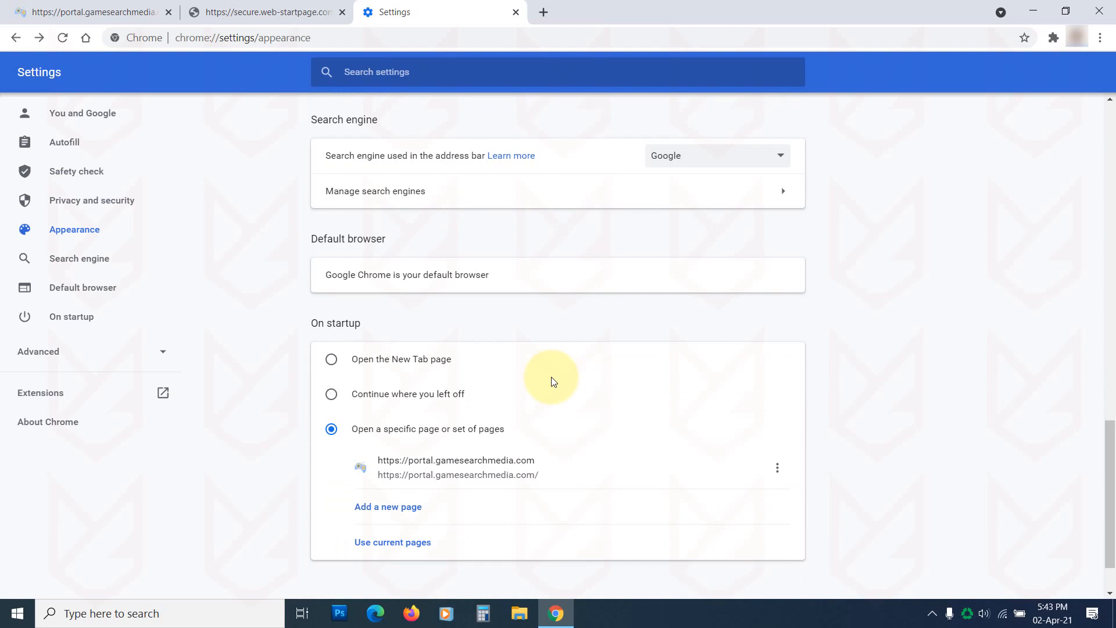
Step: Remove the gamesearchmedia startup page, set startup to New Tab, and relaunch Chrome
{"action": "scroll", "scroll_direction": "down", "scroll_amount": 3}
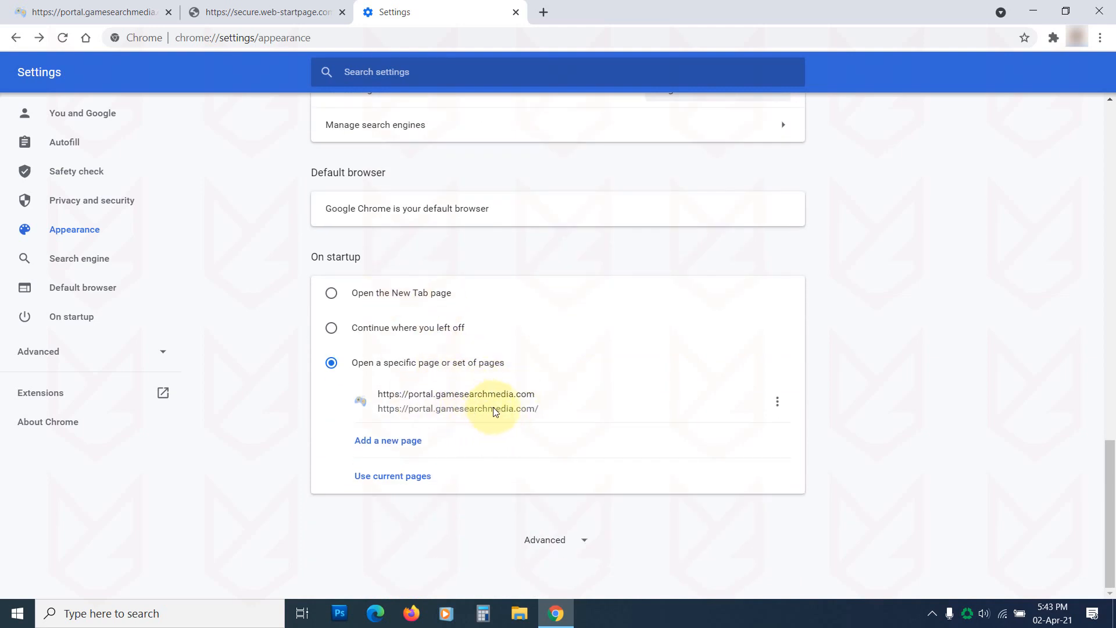
{"action": "left_click", "coordinate": [776, 401]}
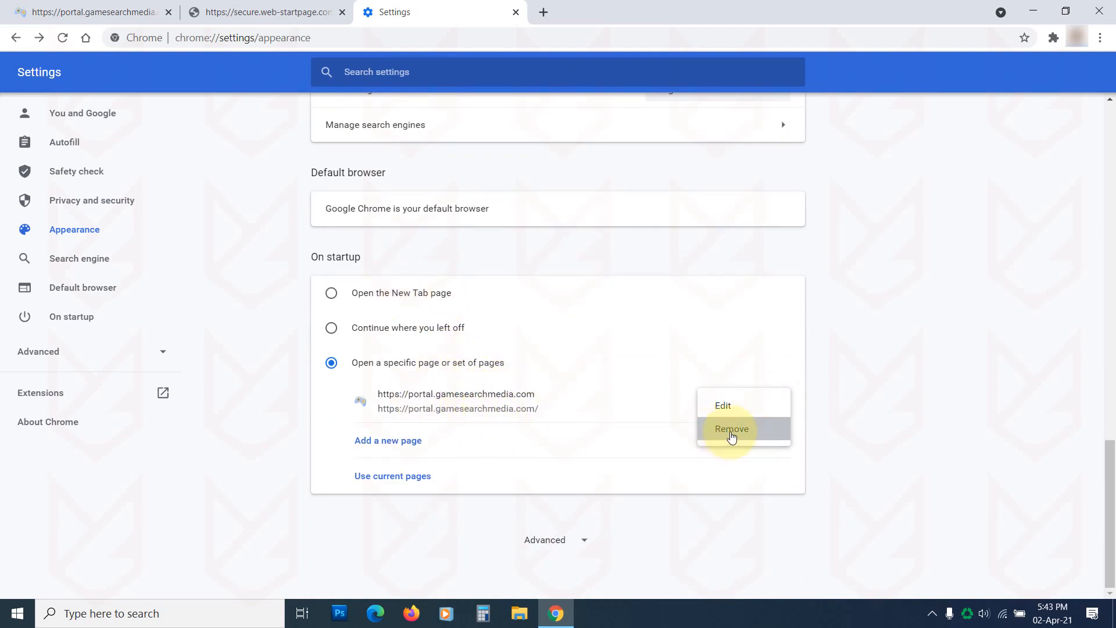
{"action": "left_click", "coordinate": [730, 429]}
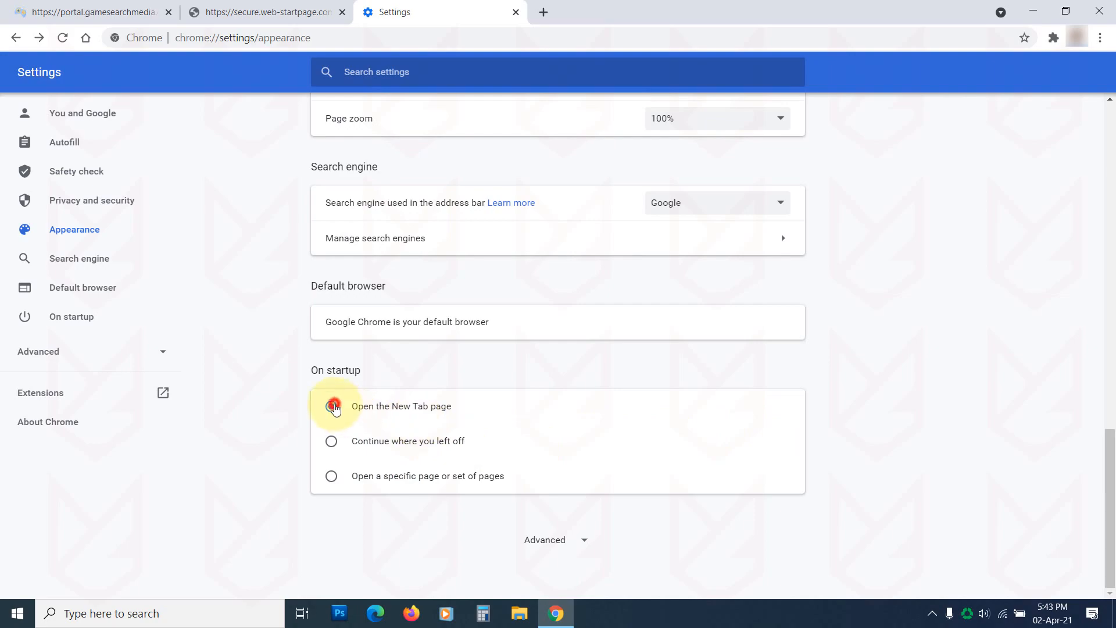
{"action": "left_click", "coordinate": [330, 406]}
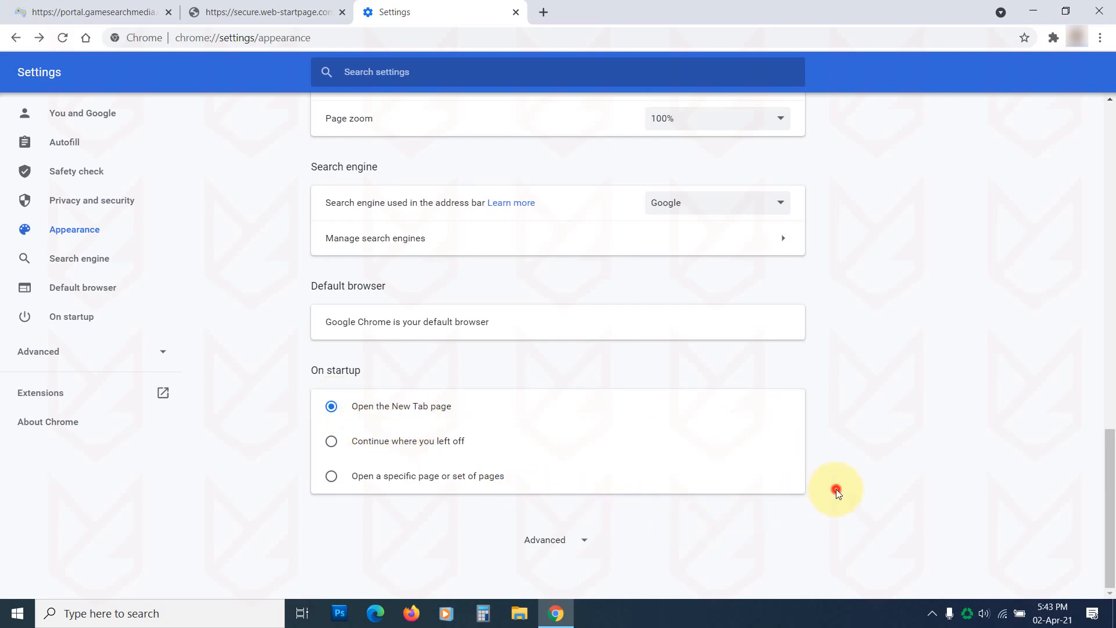
{"action": "left_click", "coordinate": [542, 12]}
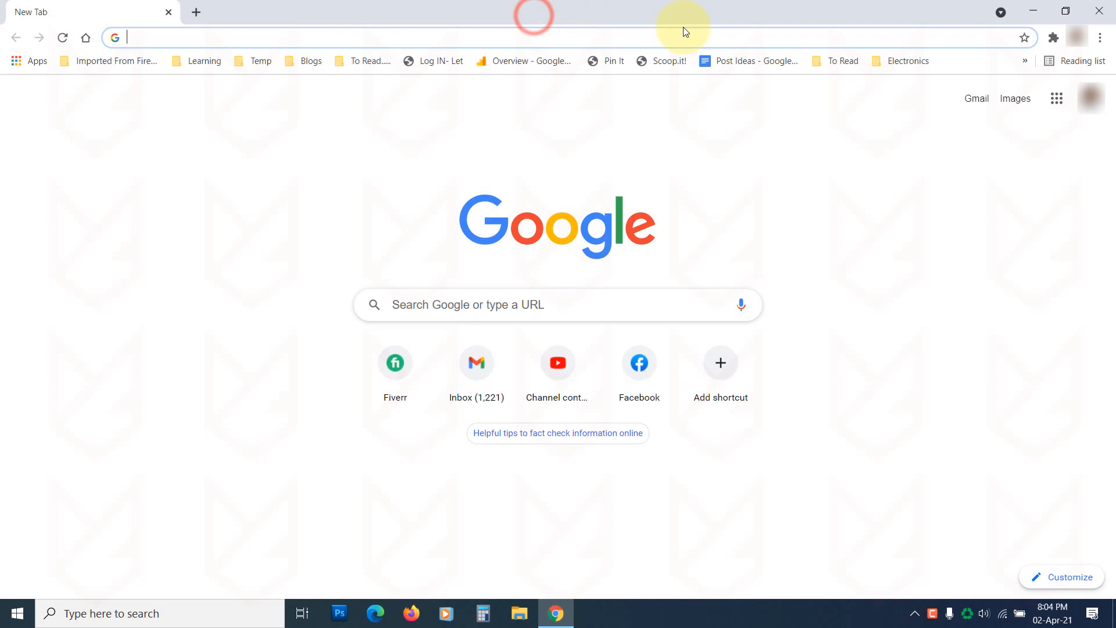
{"action": "mouse_move", "coordinate": [171, 237]}
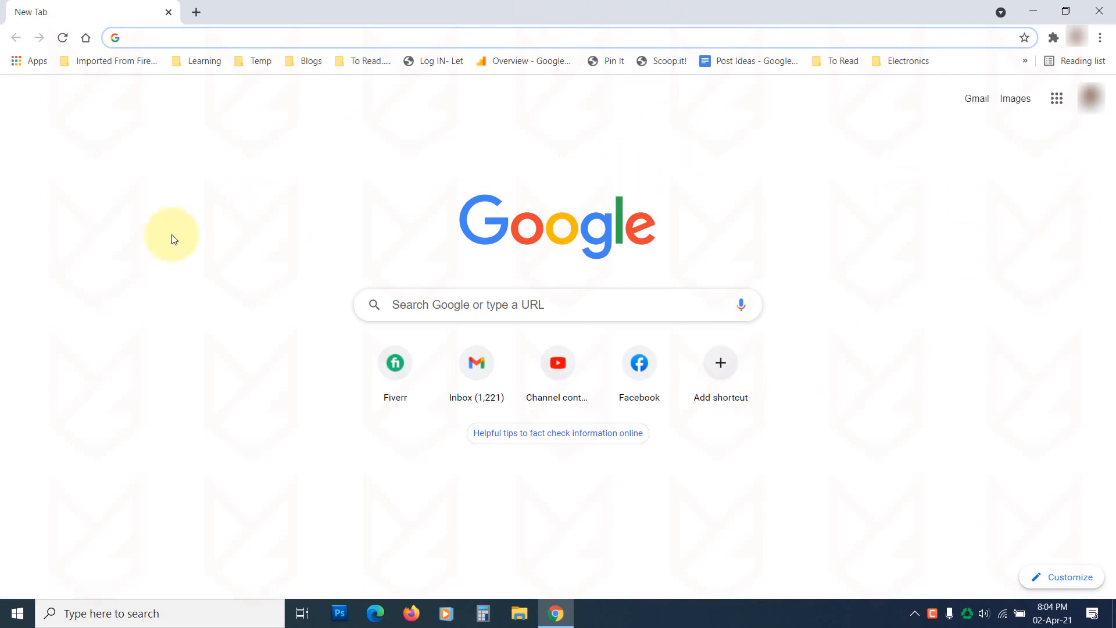
{"action": "mouse_move", "coordinate": [1081, 173]}
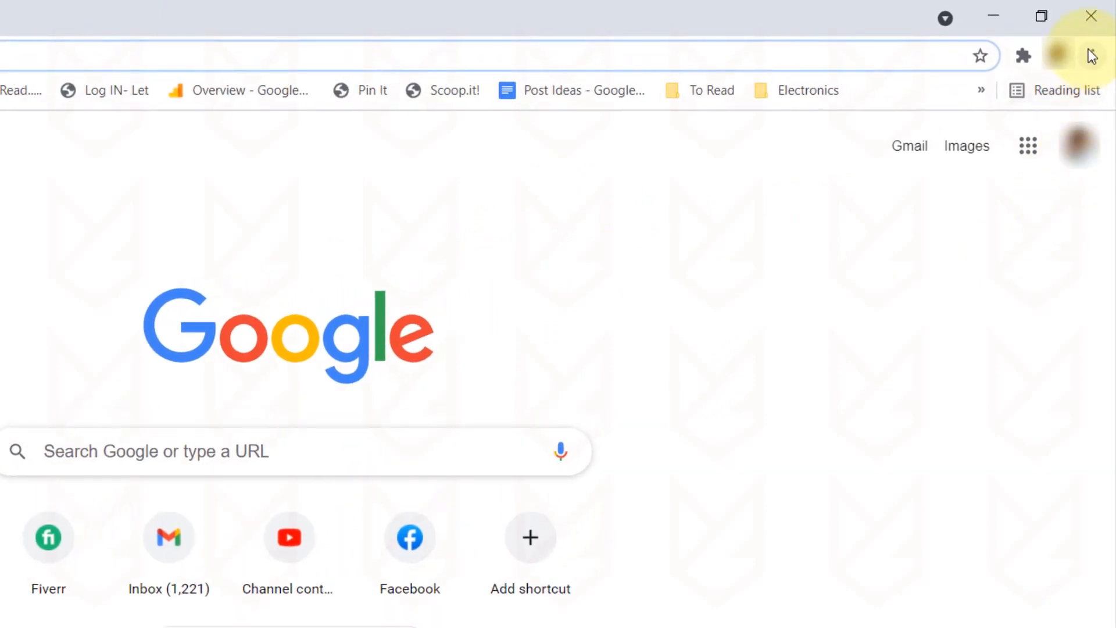
{"action": "left_click", "coordinate": [1093, 56]}
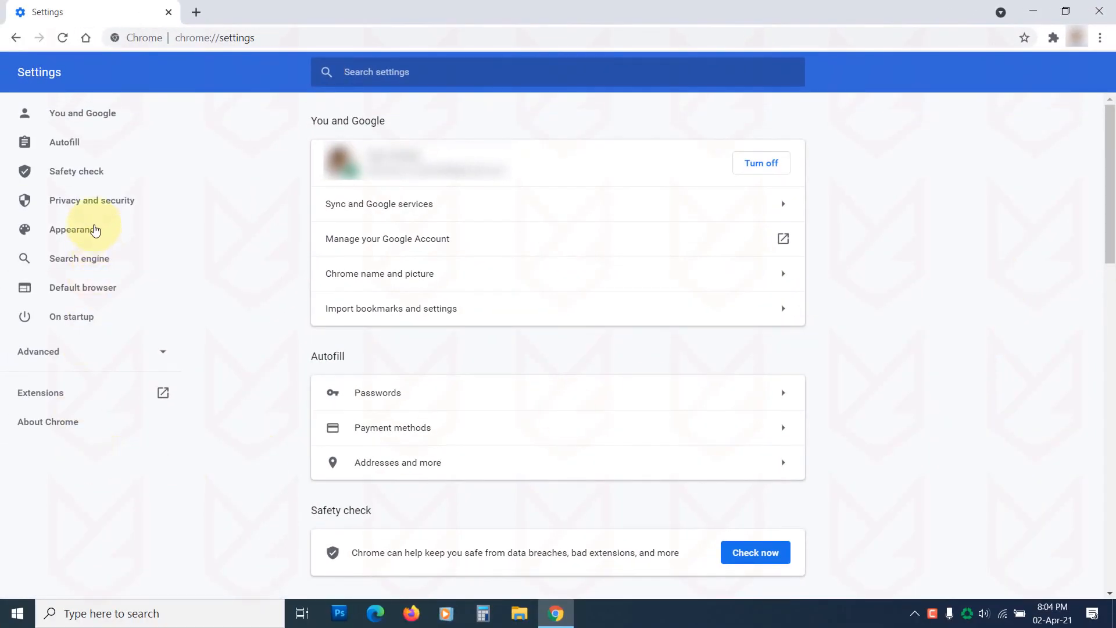
Step: Block pop-ups and redirects for all sites and remove themuse.com from the allow list
{"action": "left_click", "coordinate": [91, 200]}
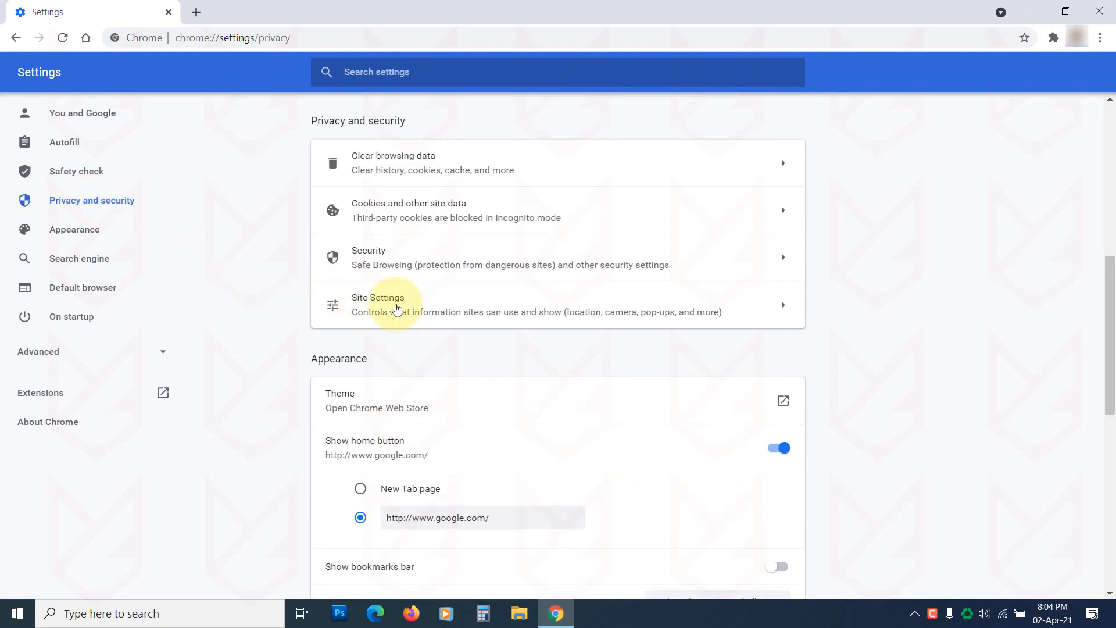
{"action": "left_click", "coordinate": [377, 303]}
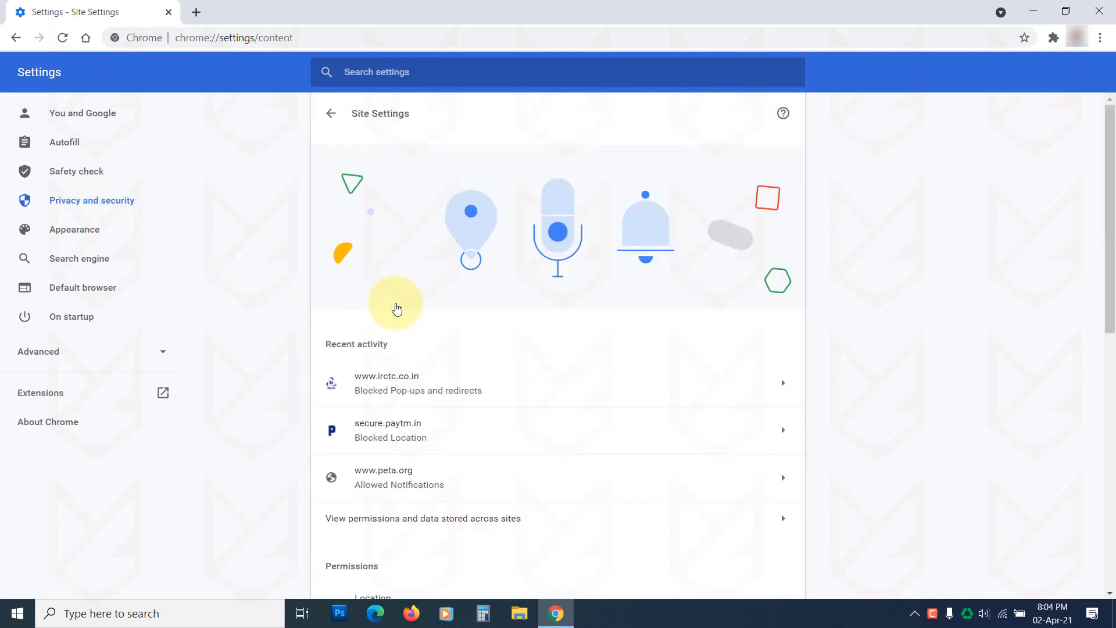
{"action": "scroll", "scroll_direction": "down", "scroll_amount": 3}
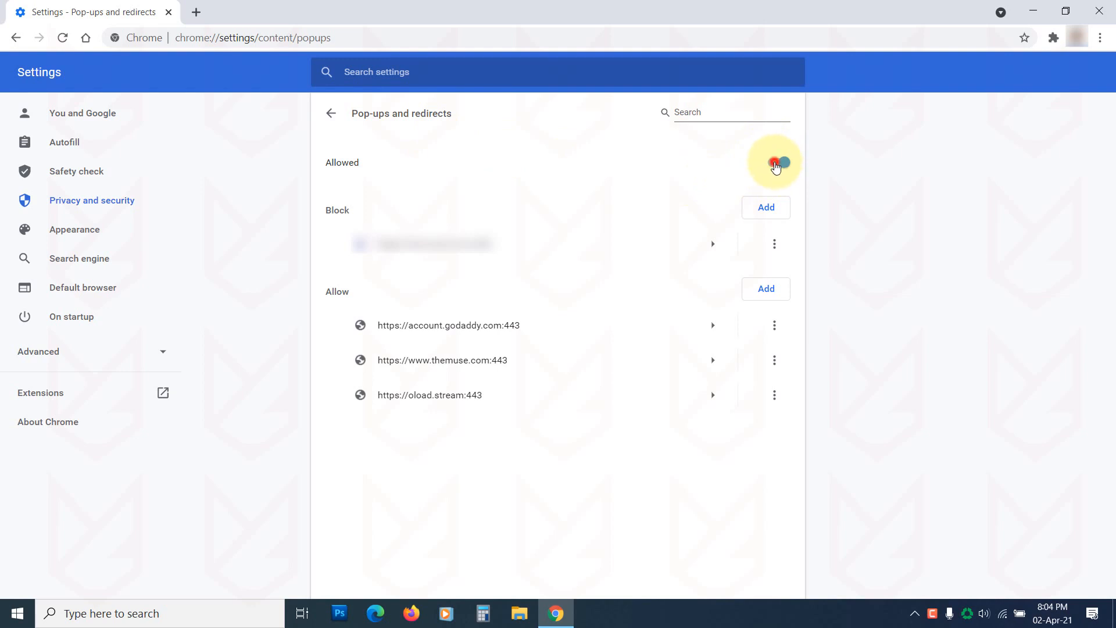
{"action": "left_click", "coordinate": [775, 163]}
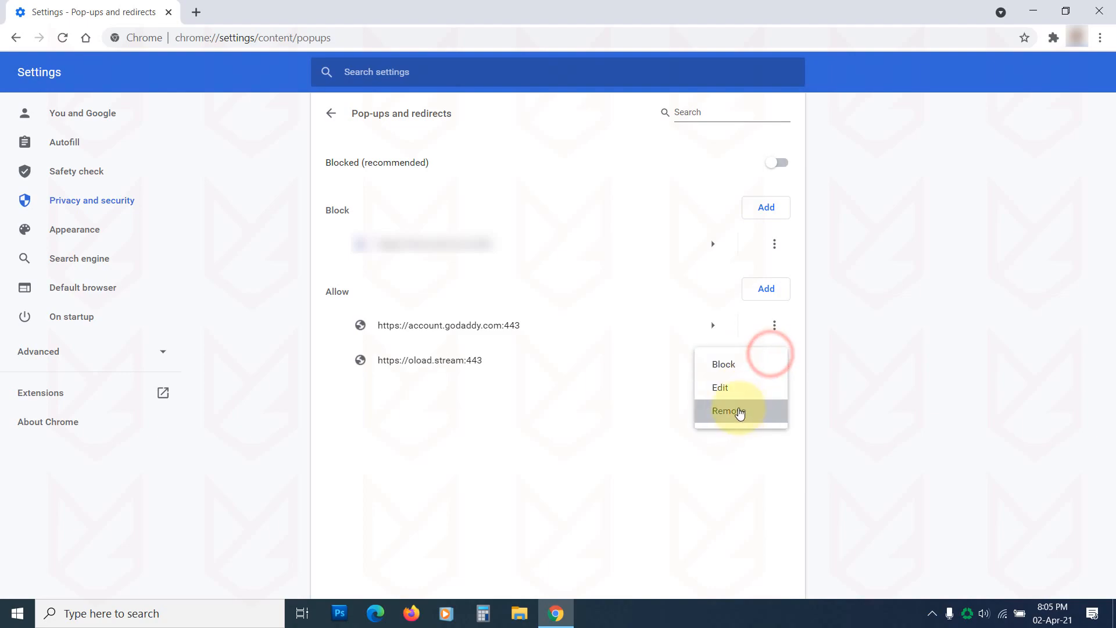
{"action": "left_click", "coordinate": [728, 411]}
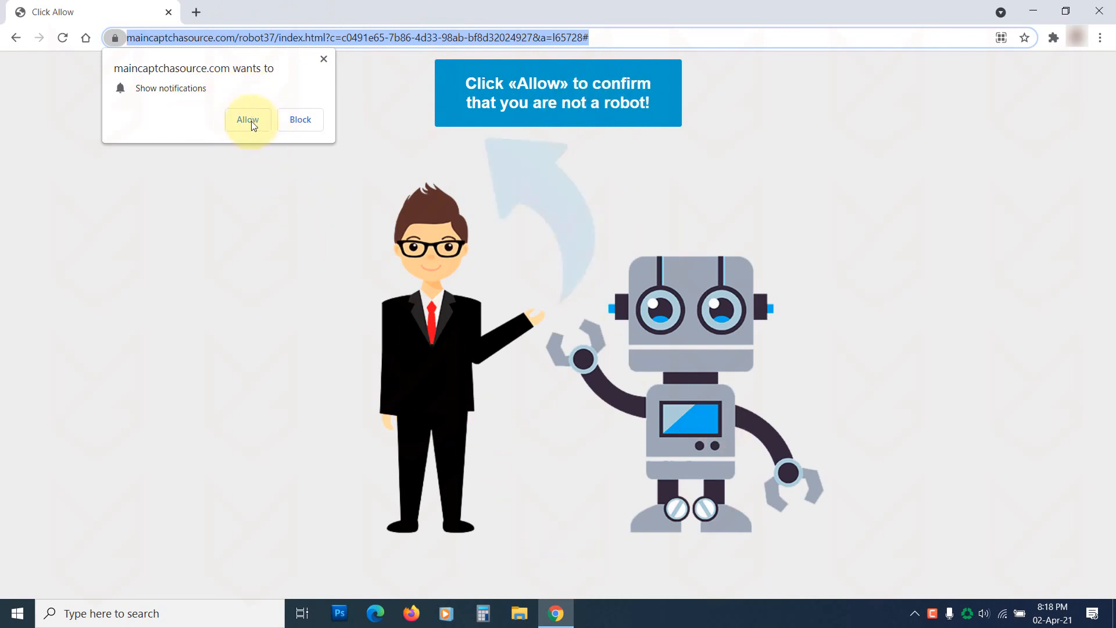
Step: Dismiss the $10,000 scam overlay and bring up Chrome's main menu
{"action": "left_click", "coordinate": [246, 119]}
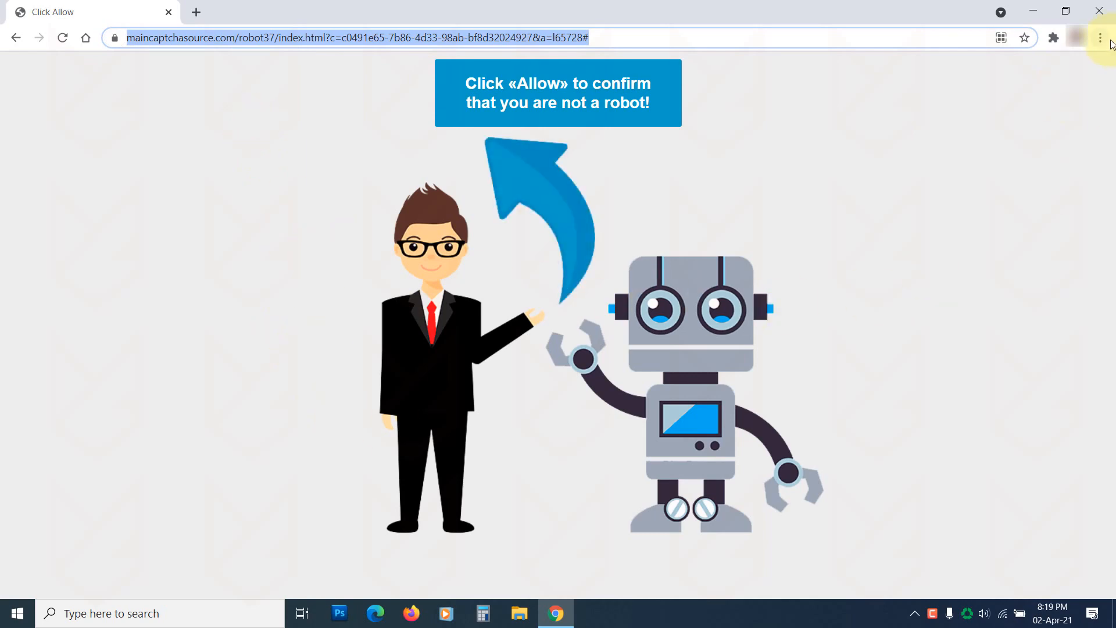
{"action": "left_click", "coordinate": [1100, 38]}
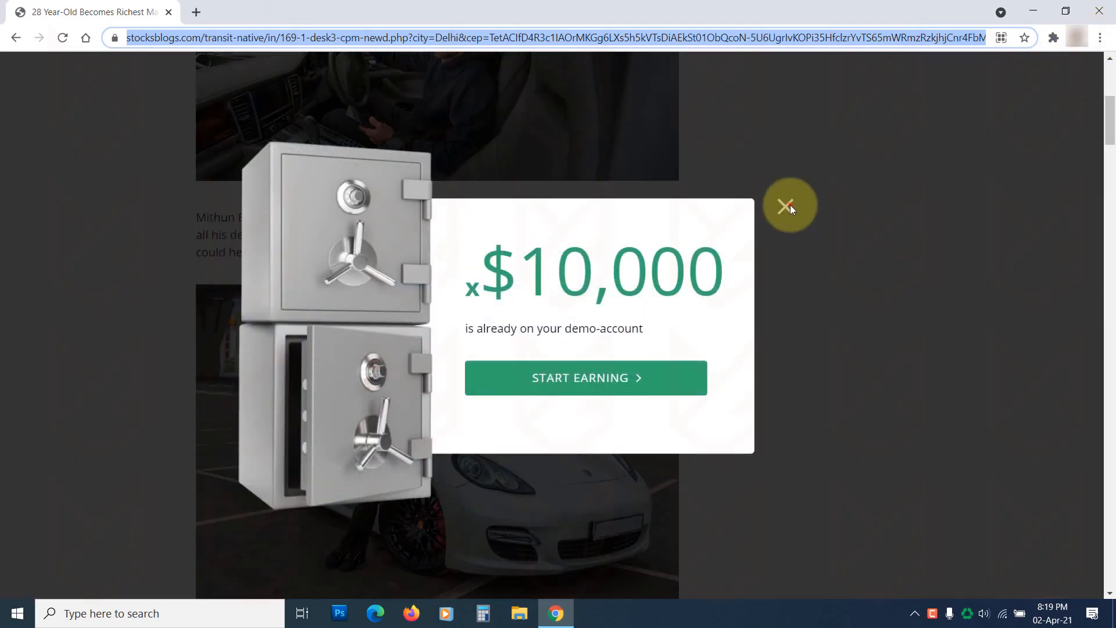
{"action": "left_click", "coordinate": [1101, 37]}
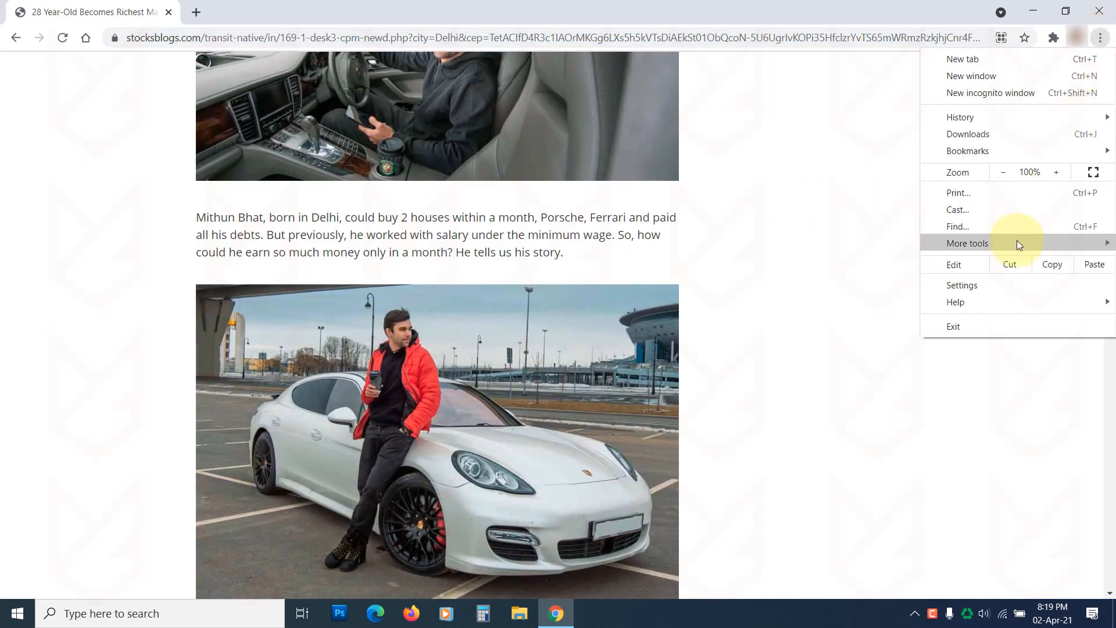
{"action": "left_click", "coordinate": [961, 285]}
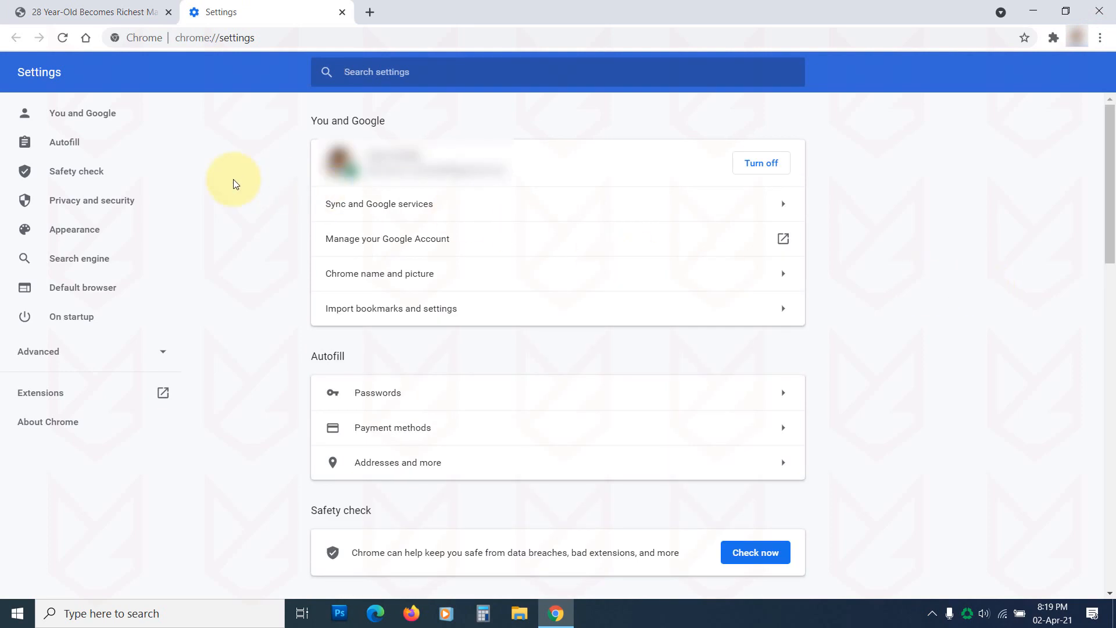
Step: Reach the Notifications permission page under Site Settings
{"action": "left_click", "coordinate": [90, 200]}
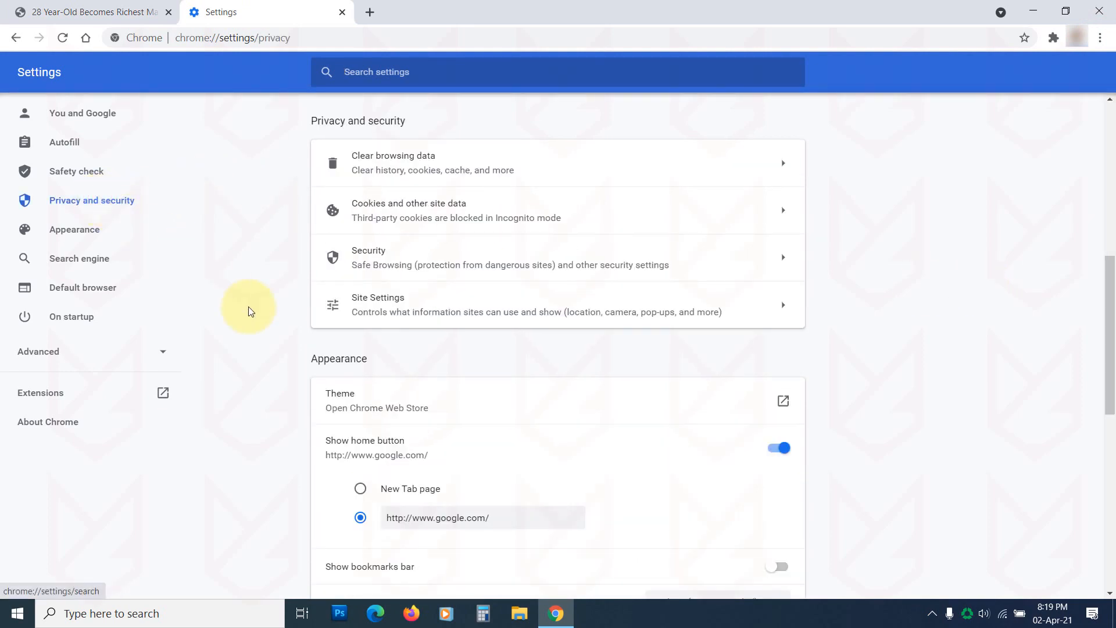
{"action": "left_click", "coordinate": [557, 303]}
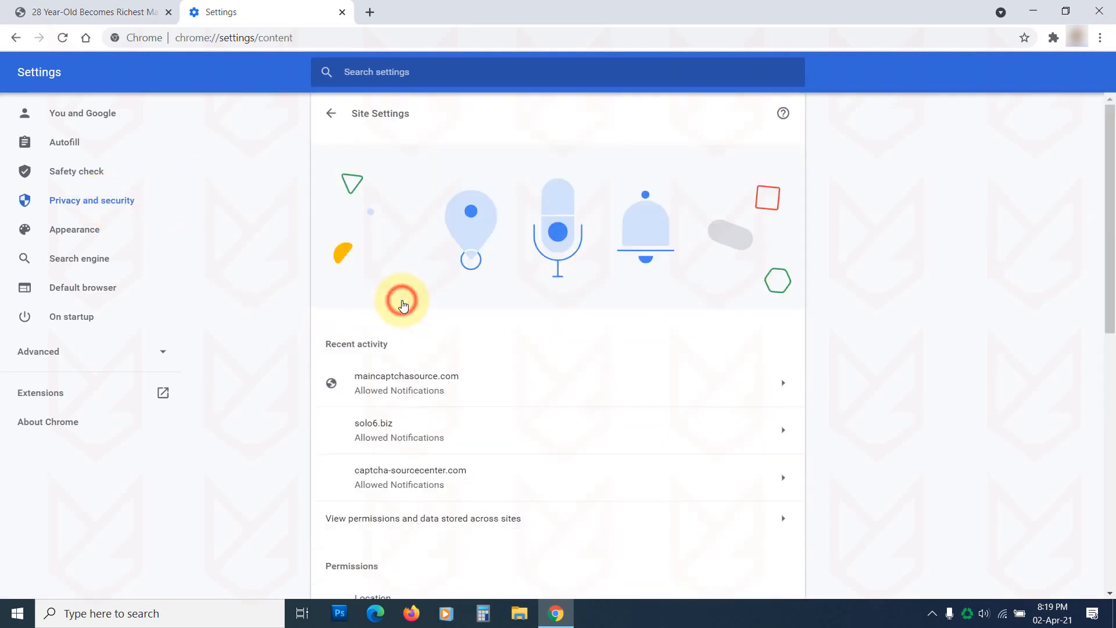
{"action": "scroll", "scroll_direction": "down", "scroll_amount": 3}
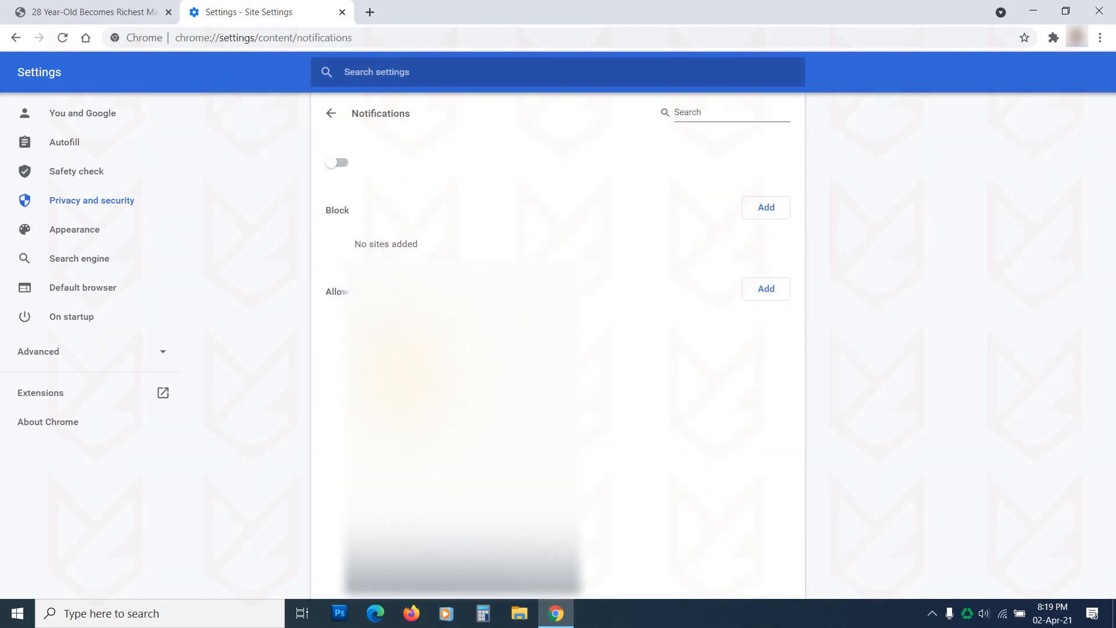
{"action": "left_click", "coordinate": [777, 163]}
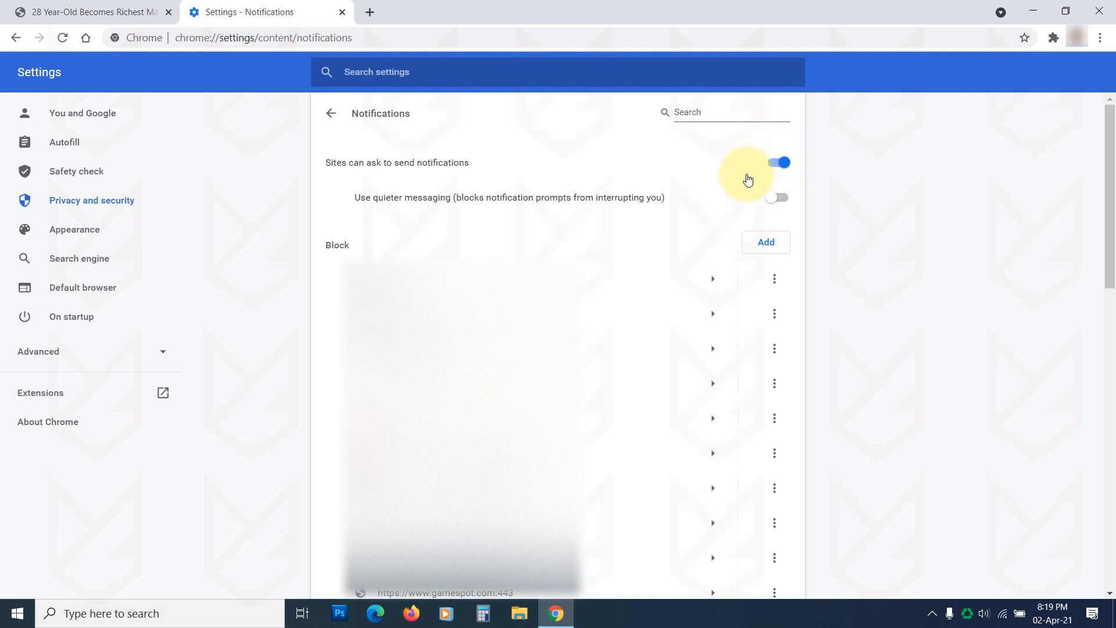
Step: Toggle the sites-can-ask switch and turn on Use quieter messaging
{"action": "left_click", "coordinate": [781, 163]}
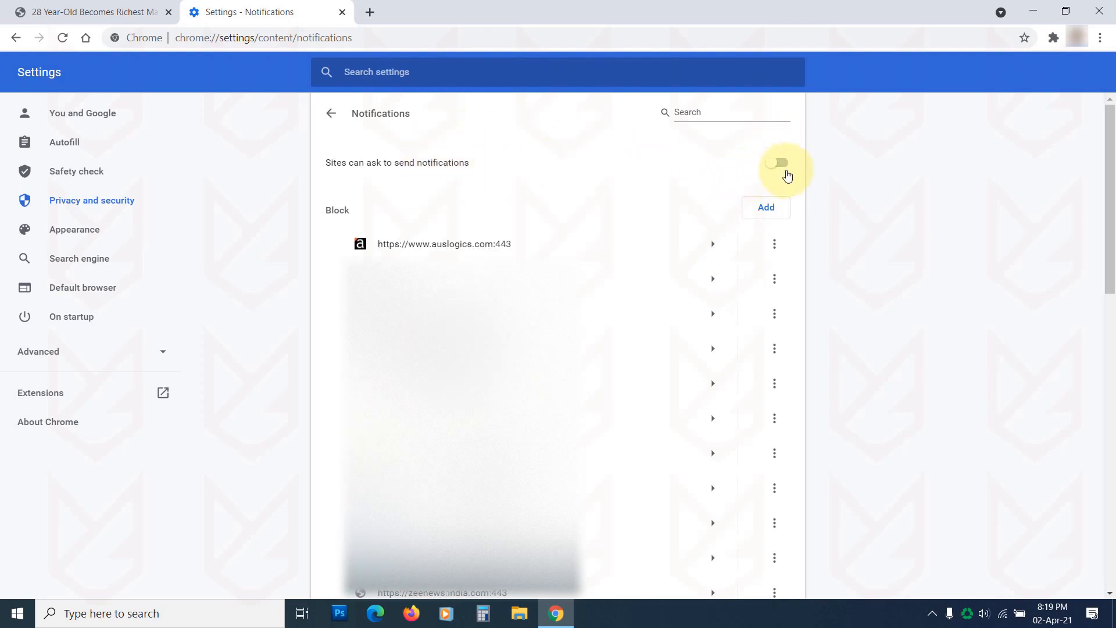
{"action": "left_click", "coordinate": [780, 163]}
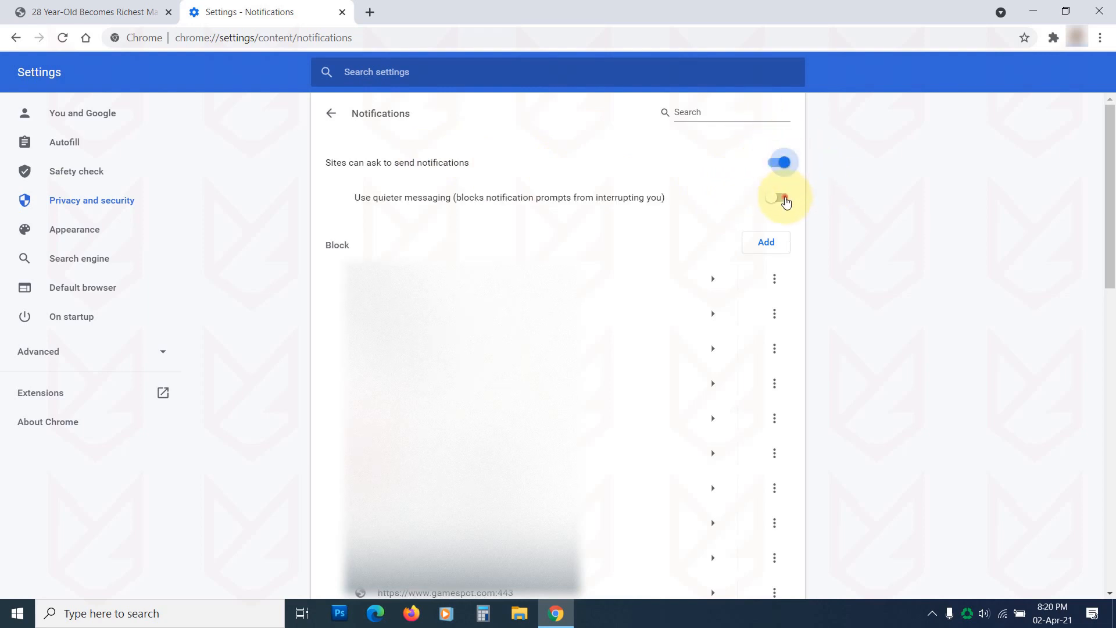
{"action": "left_click", "coordinate": [777, 198]}
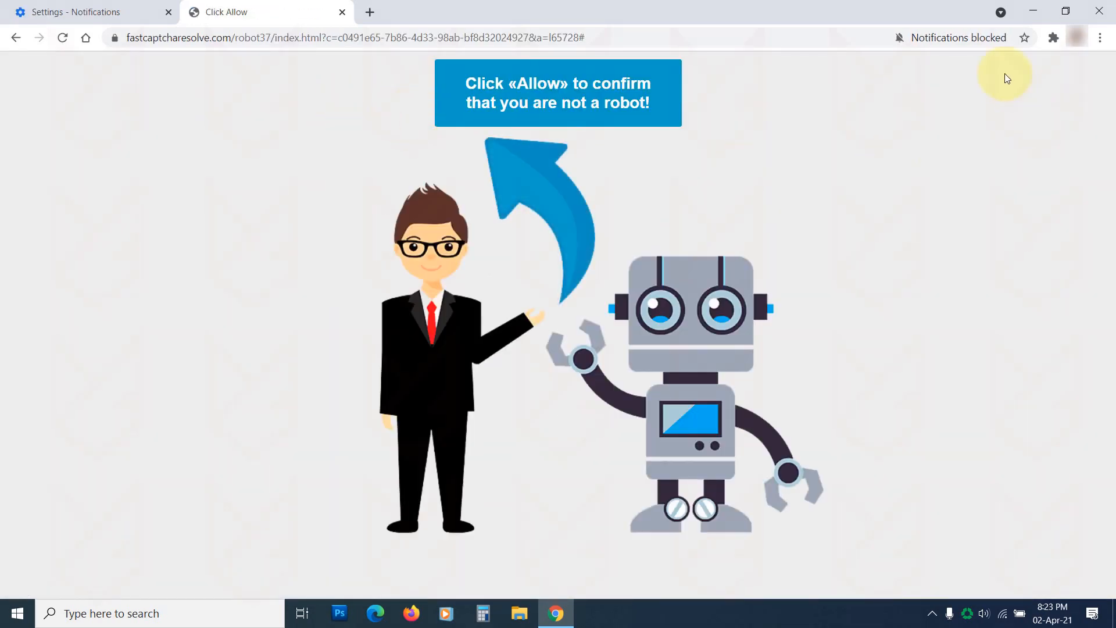
{"action": "mouse_move", "coordinate": [939, 59]}
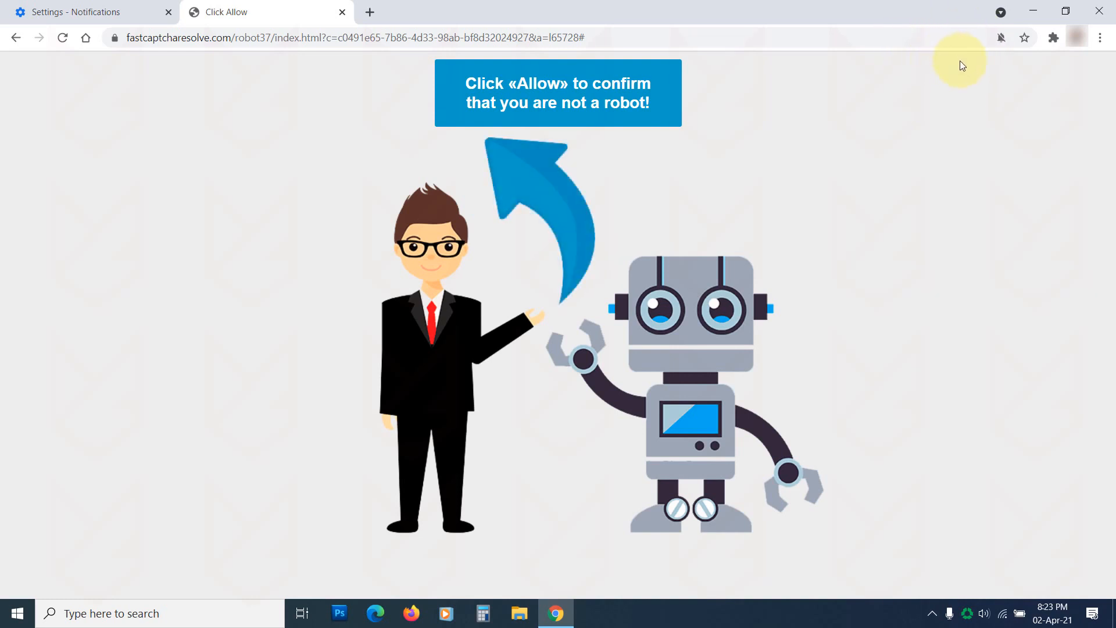
Step: Show the Notifications blocked bubble from the crossed-bell icon on fastcaptcharesolve.com
{"action": "left_click", "coordinate": [1000, 37]}
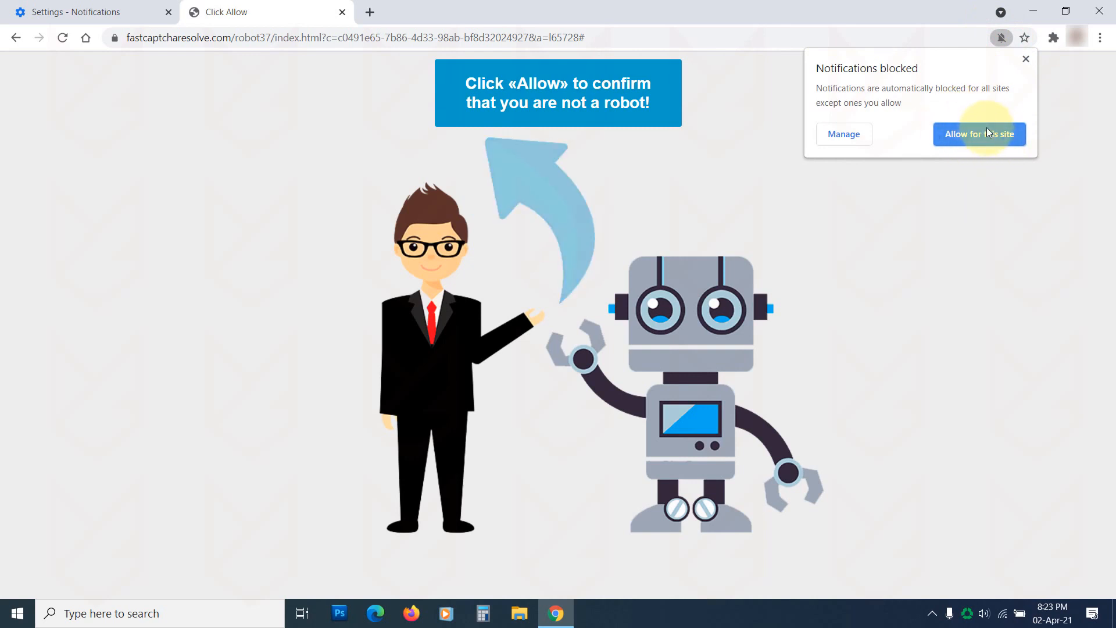
{"action": "mouse_move", "coordinate": [979, 201]}
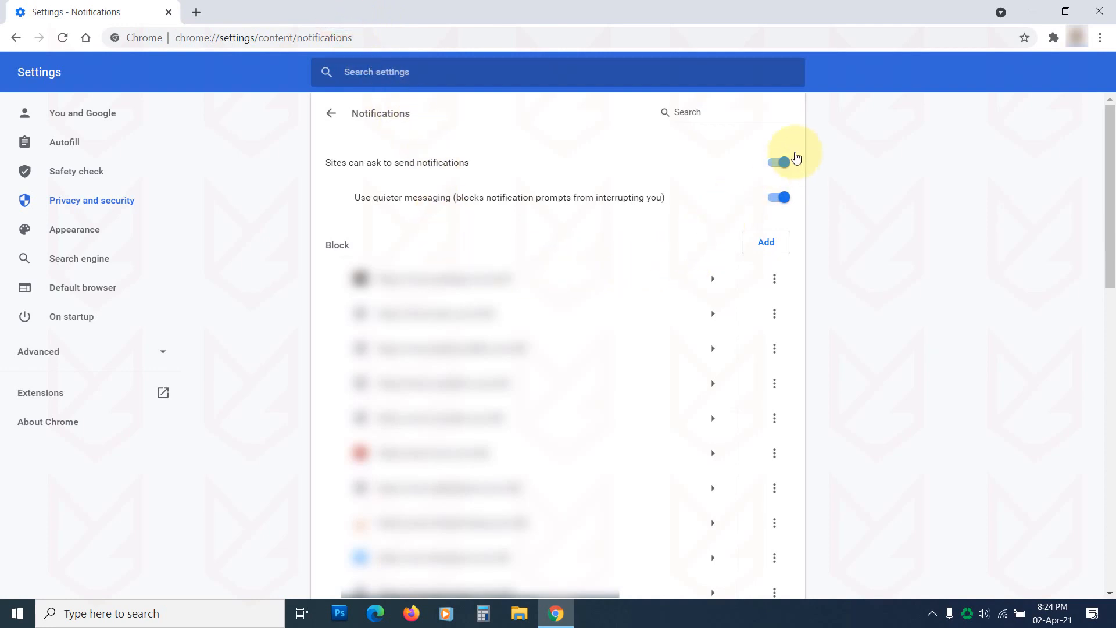
Step: Switch off Sites can ask to send notifications and scroll the Block list
{"action": "left_click", "coordinate": [777, 162]}
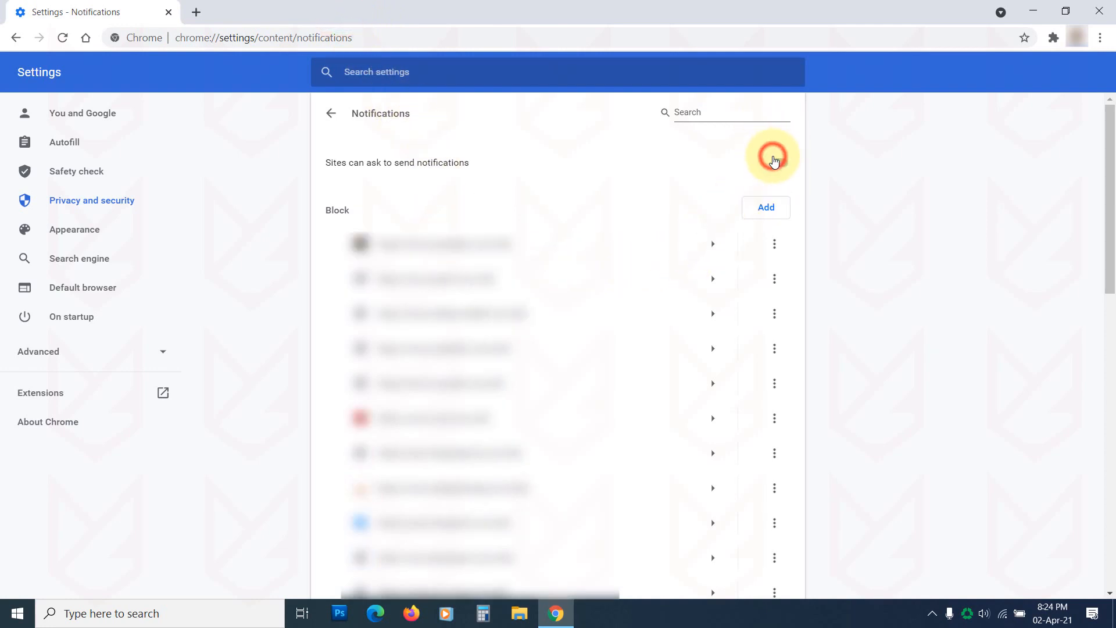
{"action": "scroll", "scroll_direction": "down", "scroll_amount": 3}
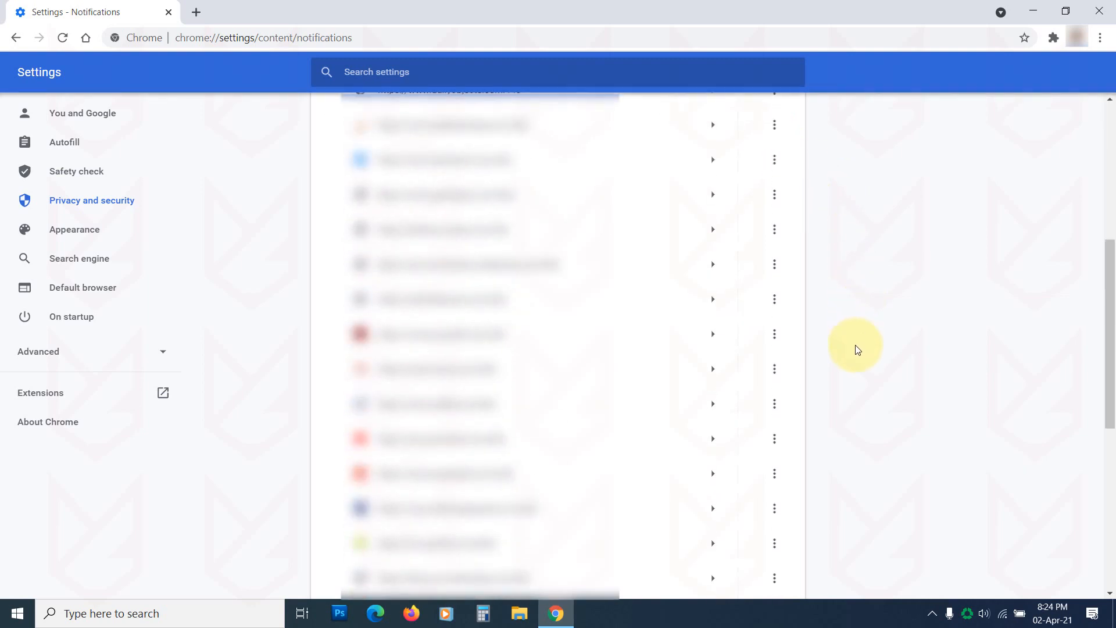
{"action": "scroll", "scroll_direction": "down", "scroll_amount": 3}
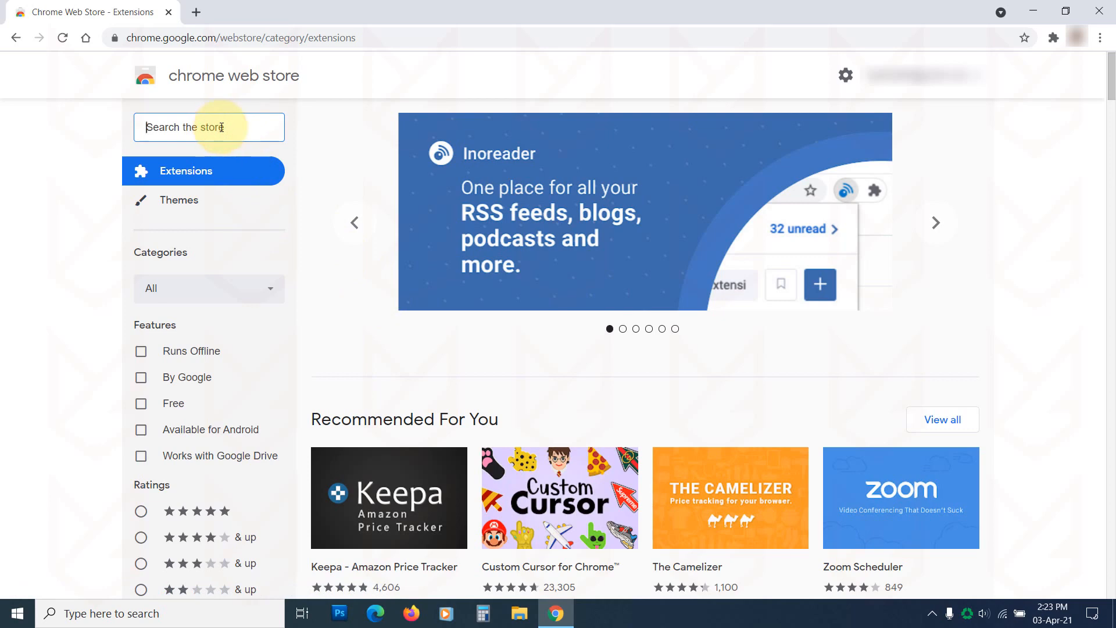
Step: Search 'Ad block' filtered to Extensions and add Adblock Plus - free ad blocker to Chrome
{"action": "type", "text": "Ad block"}
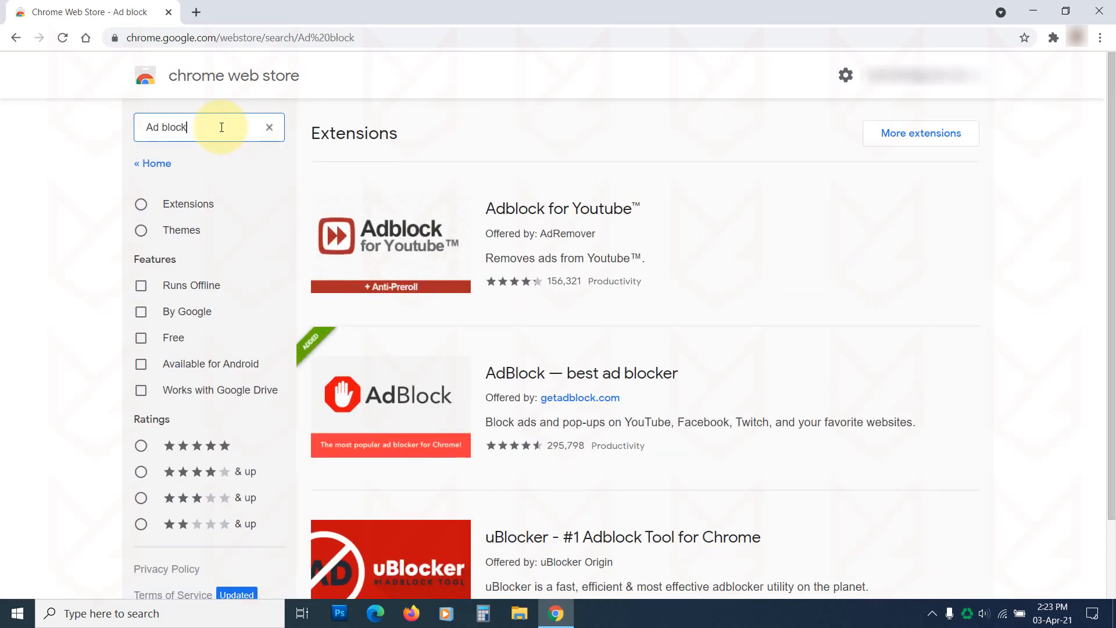
{"action": "left_click", "coordinate": [141, 204]}
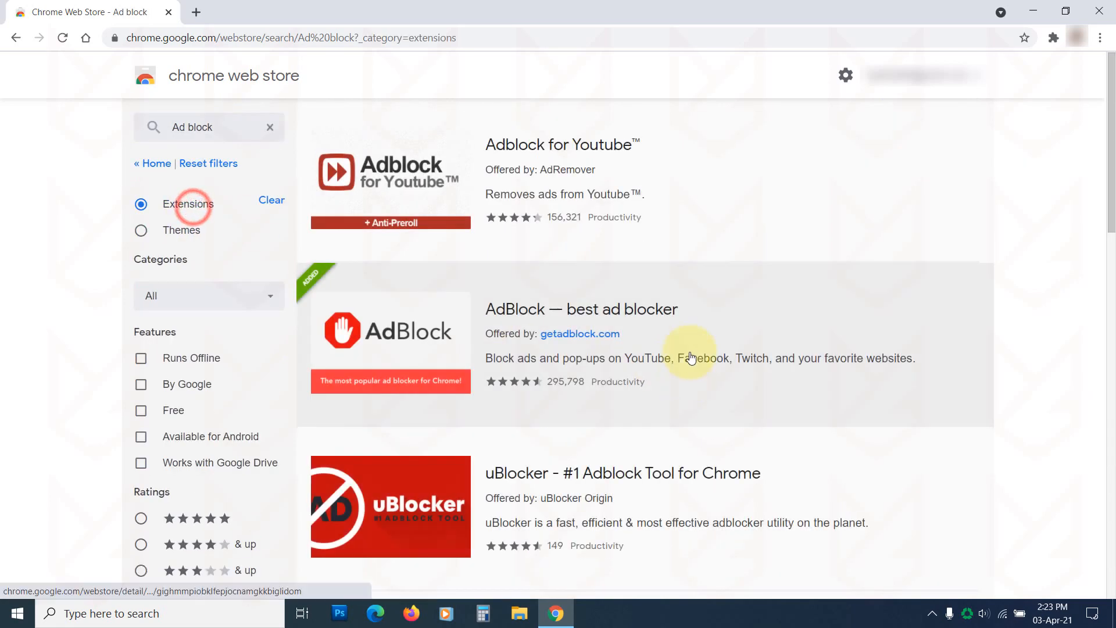
{"action": "scroll", "scroll_direction": "down", "scroll_amount": 3}
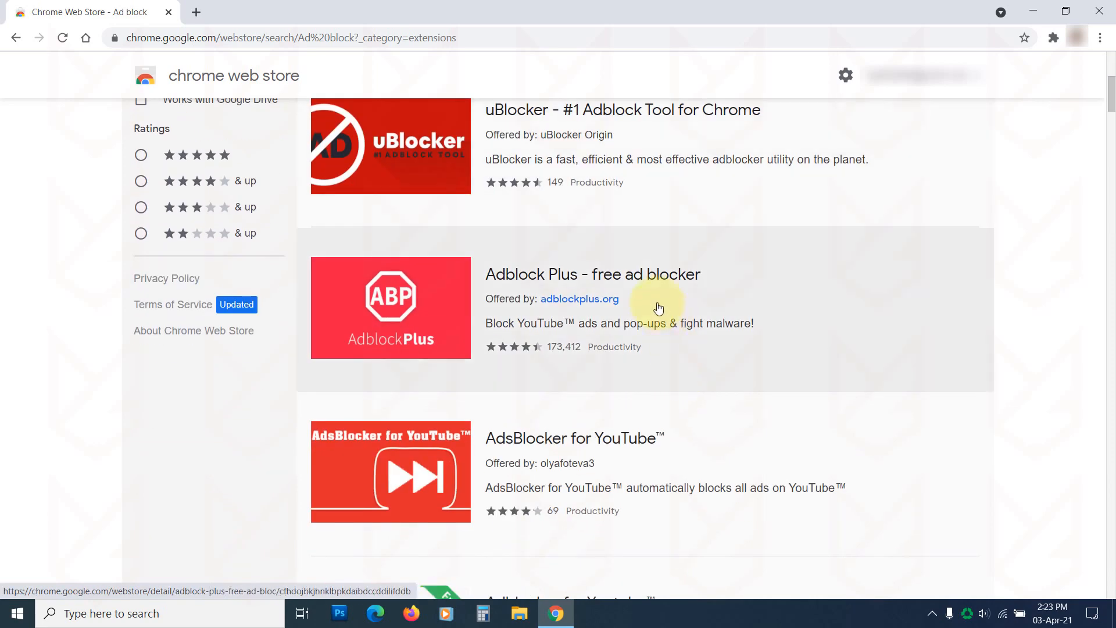
{"action": "left_click", "coordinate": [592, 274]}
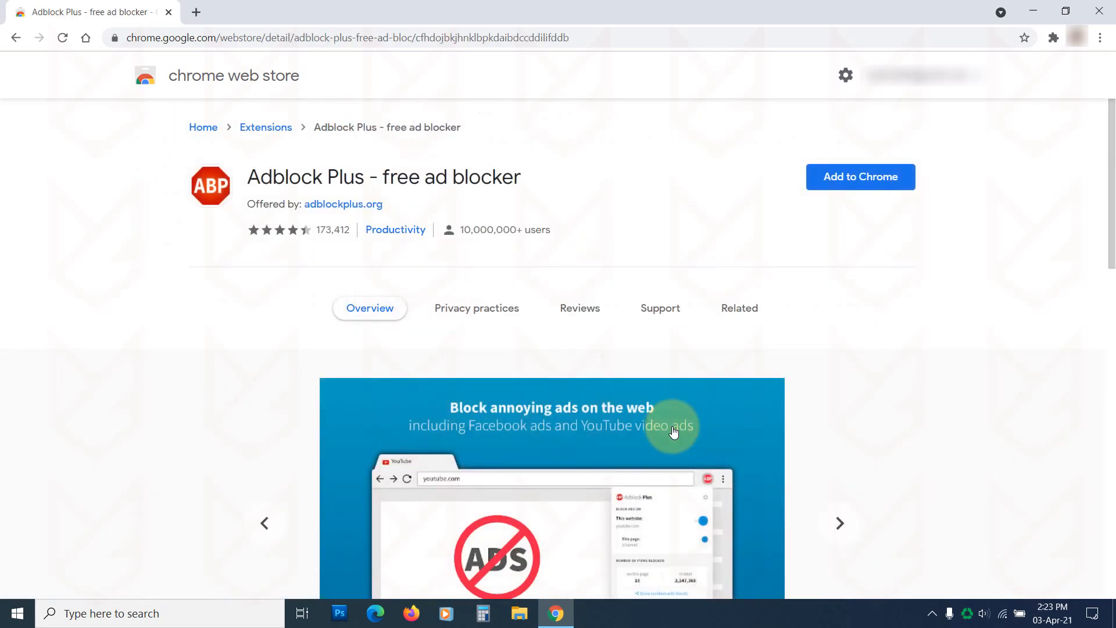
{"action": "left_click", "coordinate": [859, 177]}
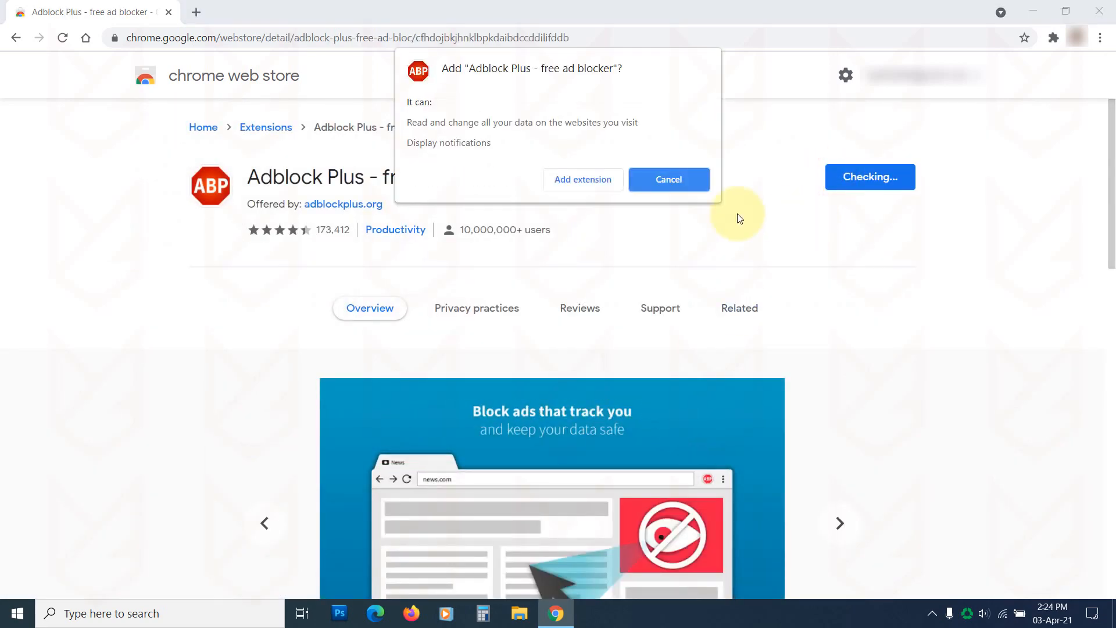
{"action": "left_click", "coordinate": [581, 179]}
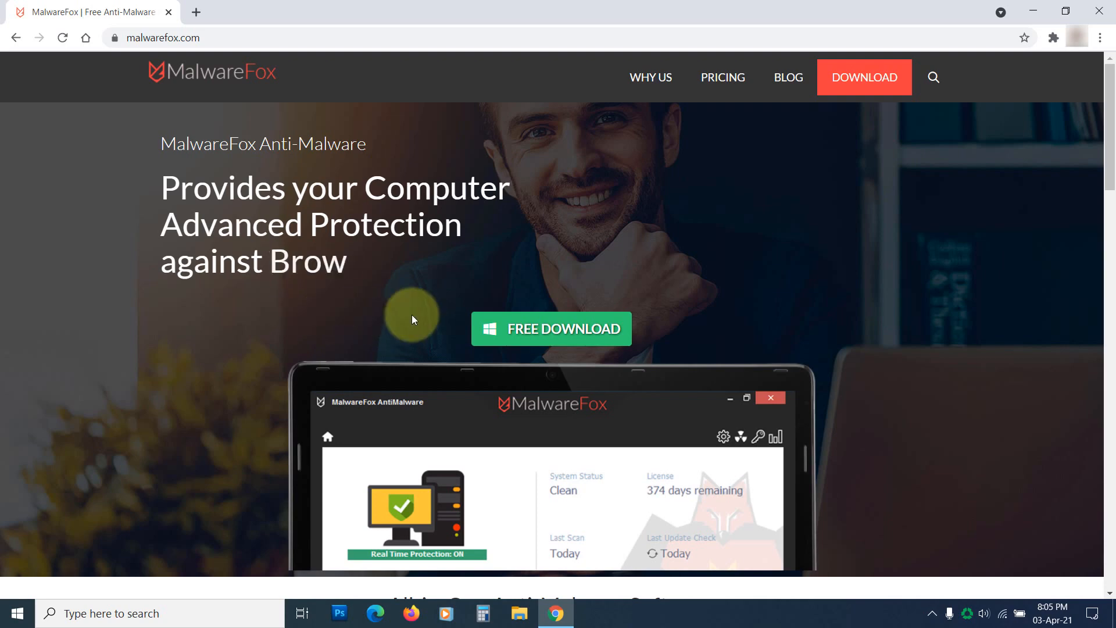
Step: Download MalwareFox.exe via Free Download, run it and advance the setup wizard with Next
{"action": "left_click", "coordinate": [551, 328]}
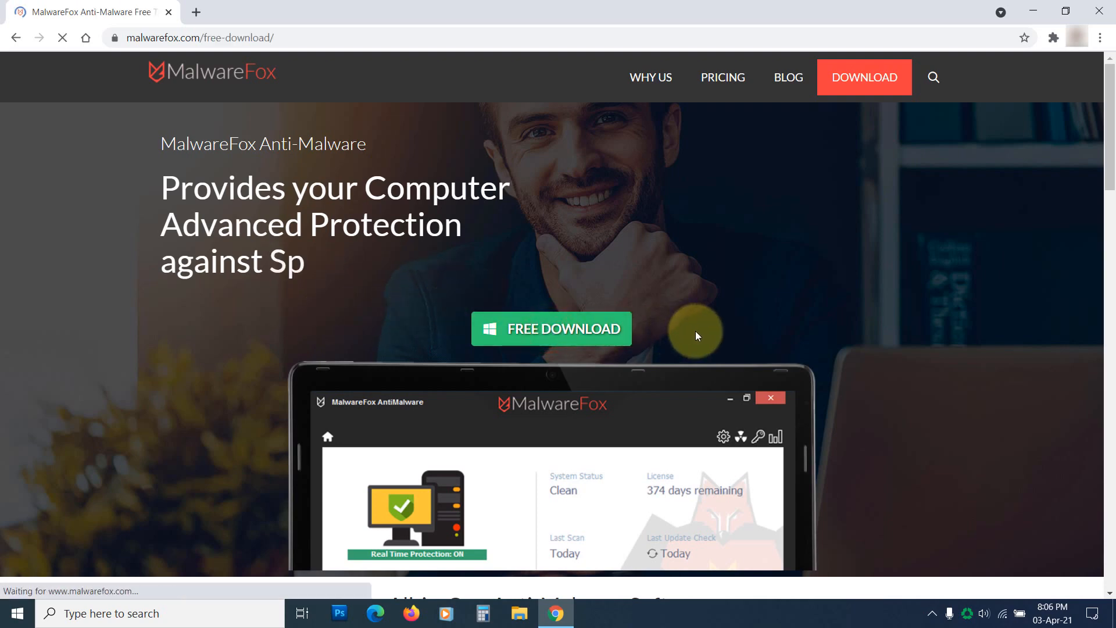
{"action": "left_click", "coordinate": [550, 328]}
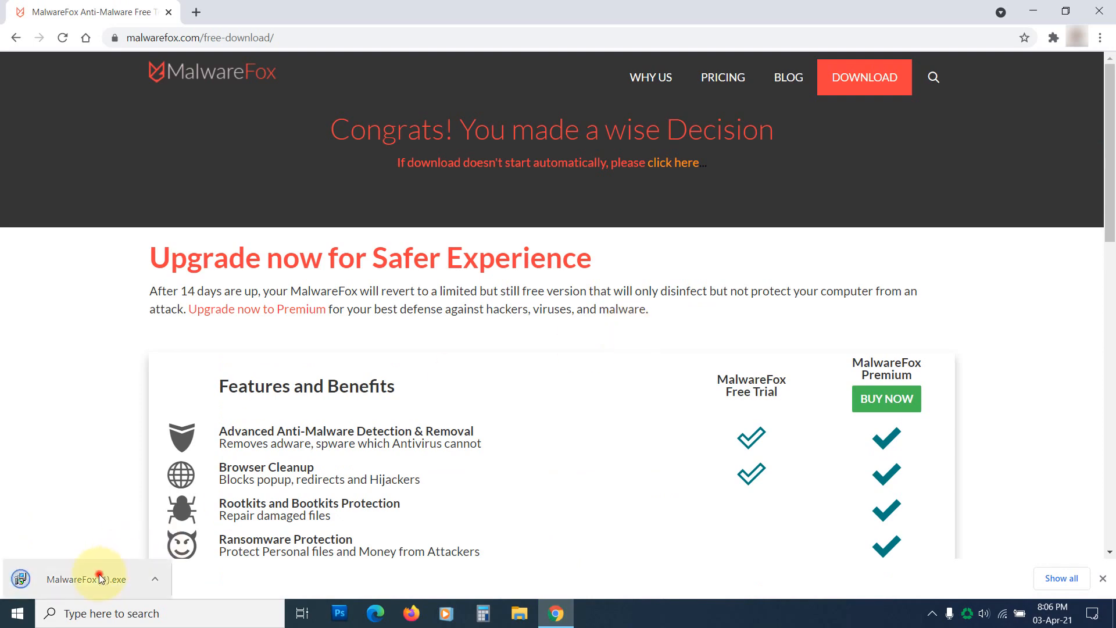
{"action": "left_click", "coordinate": [85, 579]}
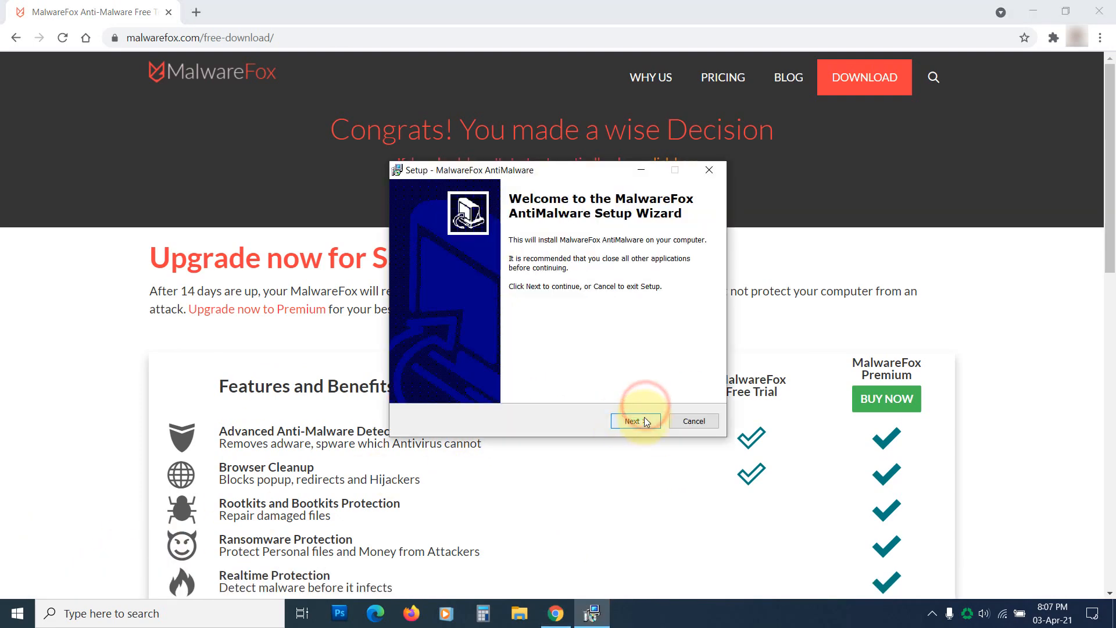
{"action": "left_click", "coordinate": [632, 421]}
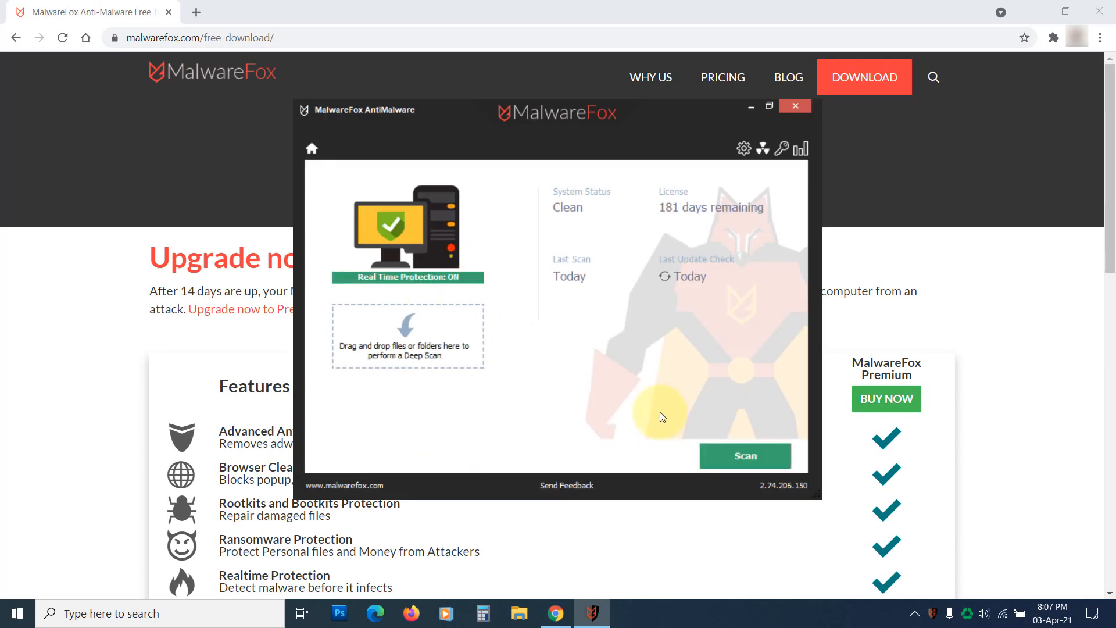
Step: Scan the system and repair the detected Chrome Startup Url and Chrome Homepage settings
{"action": "left_click", "coordinate": [744, 455]}
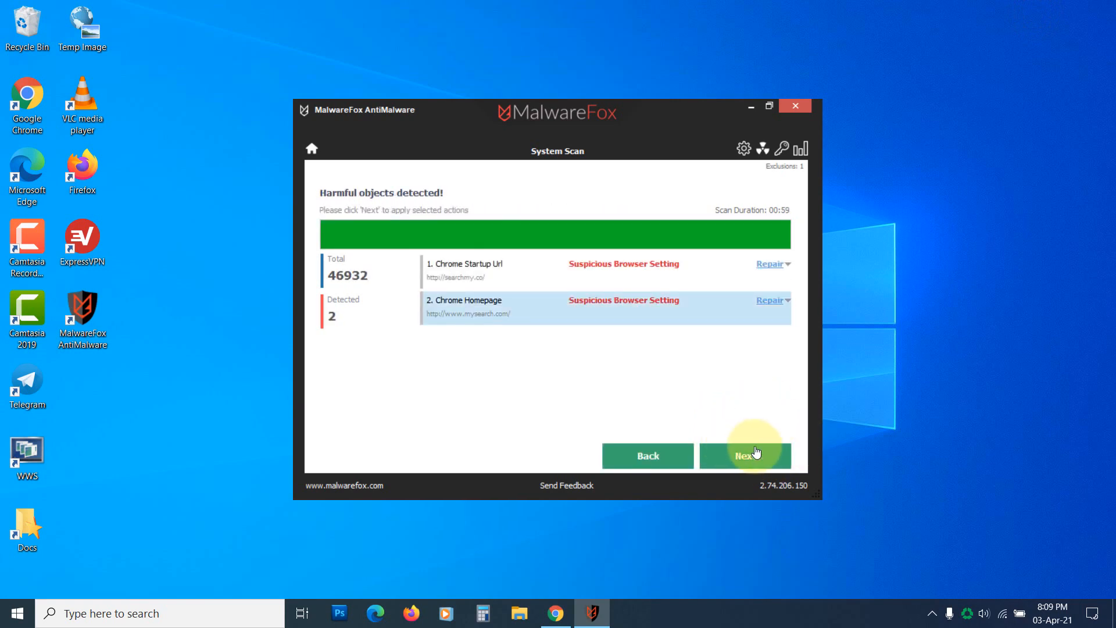
{"action": "left_click", "coordinate": [745, 456]}
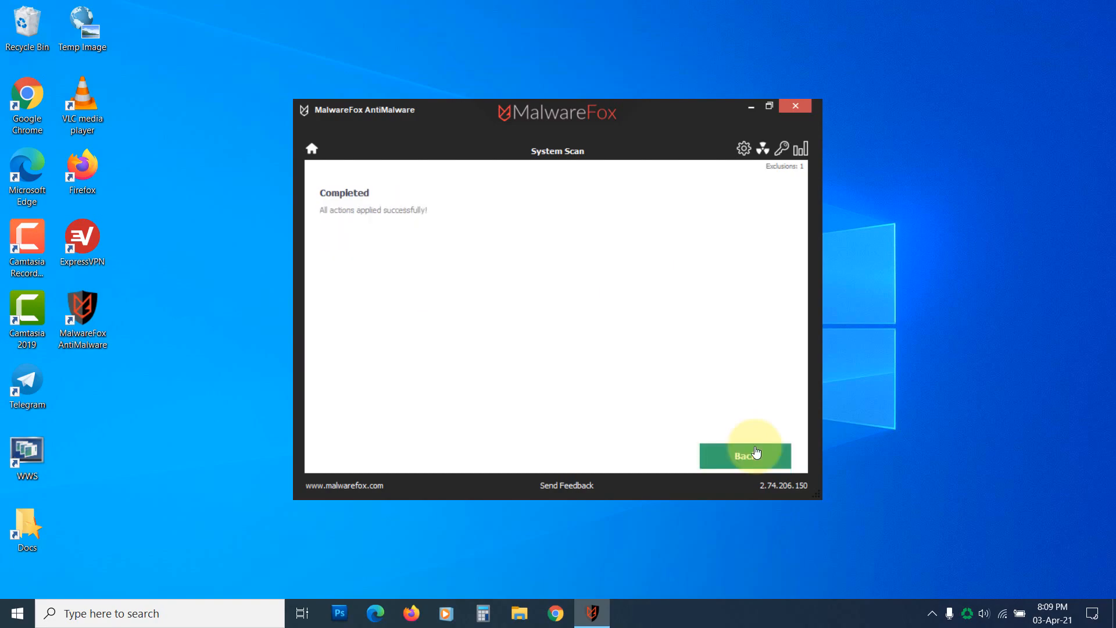
{"action": "left_click", "coordinate": [744, 456]}
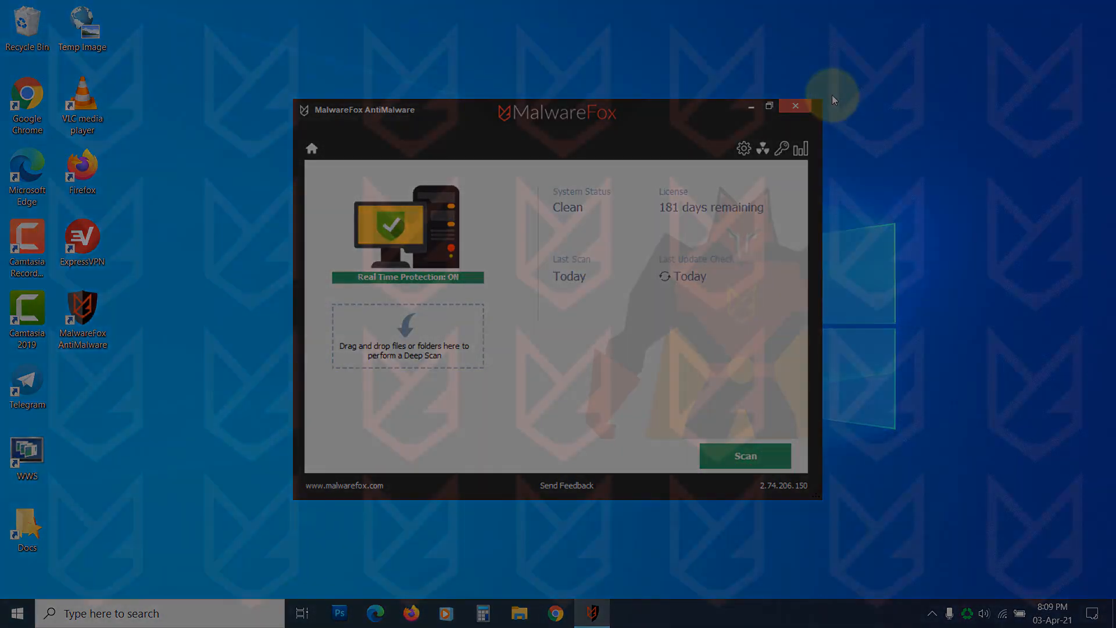